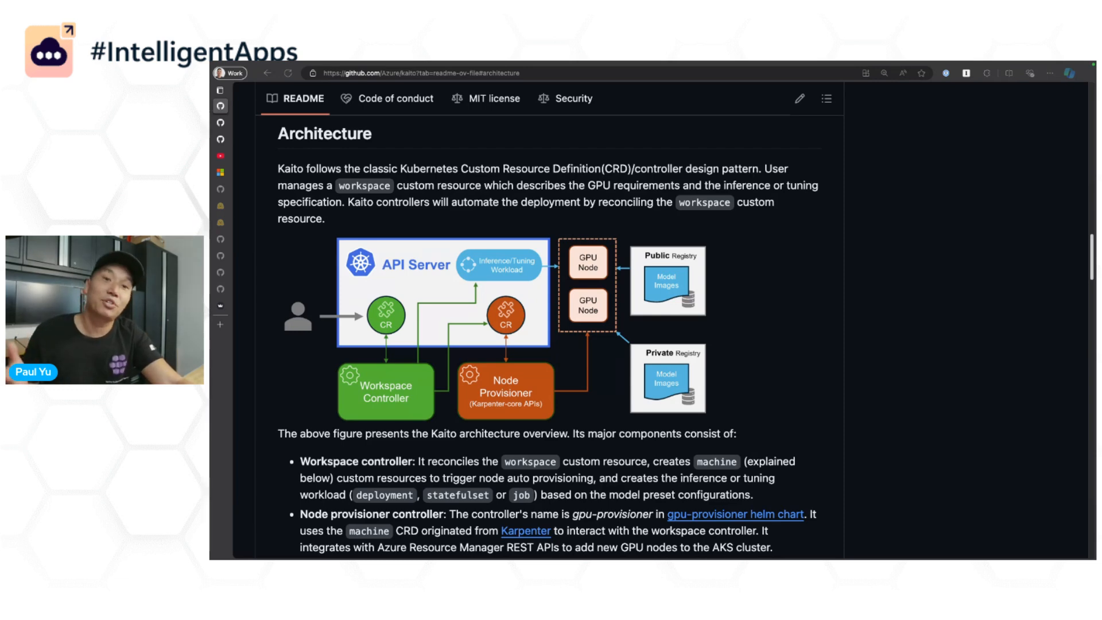
mouse_move(891, 408)
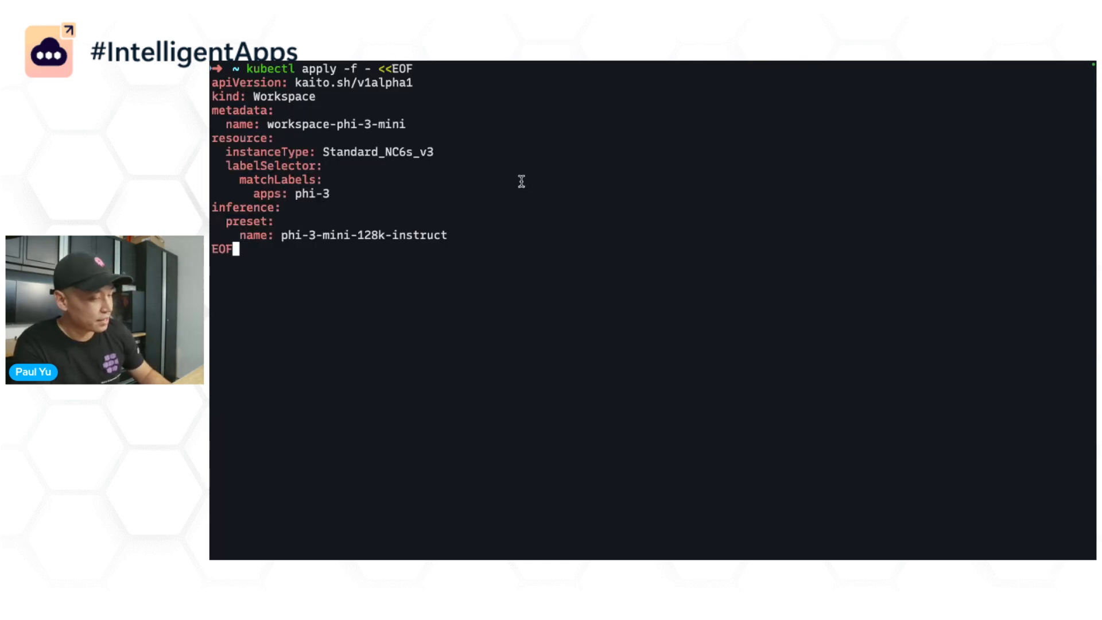
mouse_move(492, 159)
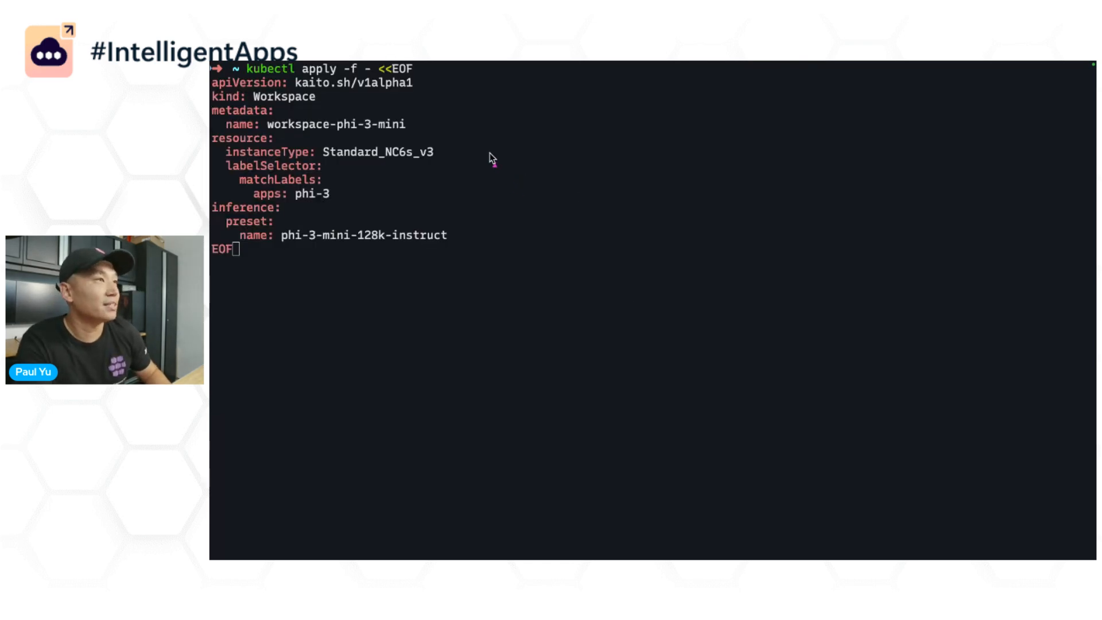
mouse_move(492, 237)
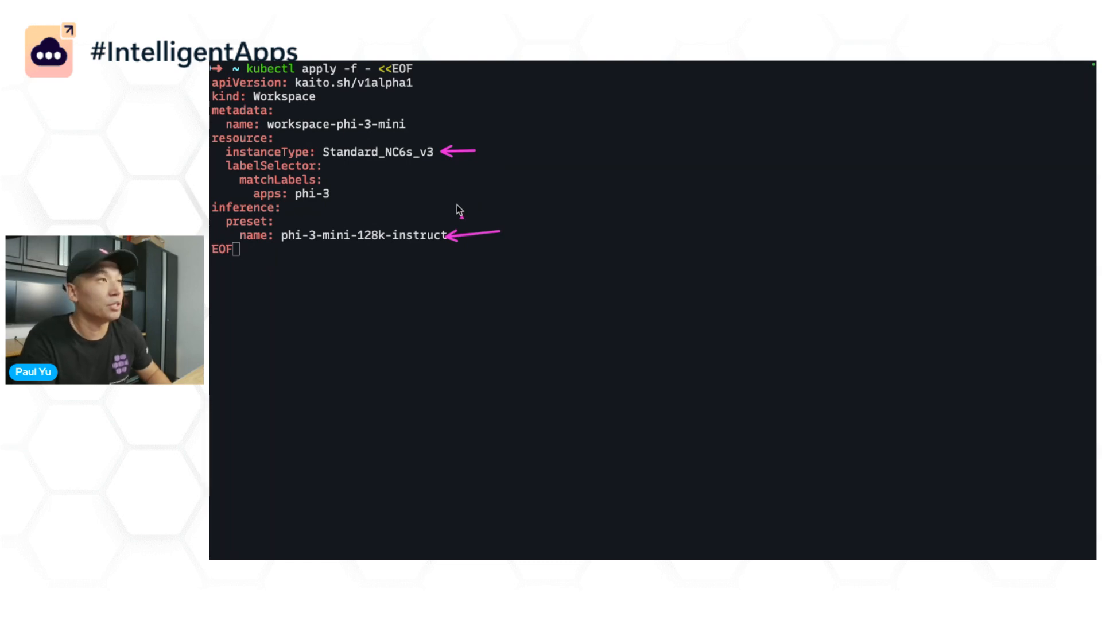
mouse_move(441, 155)
type("kubectl")
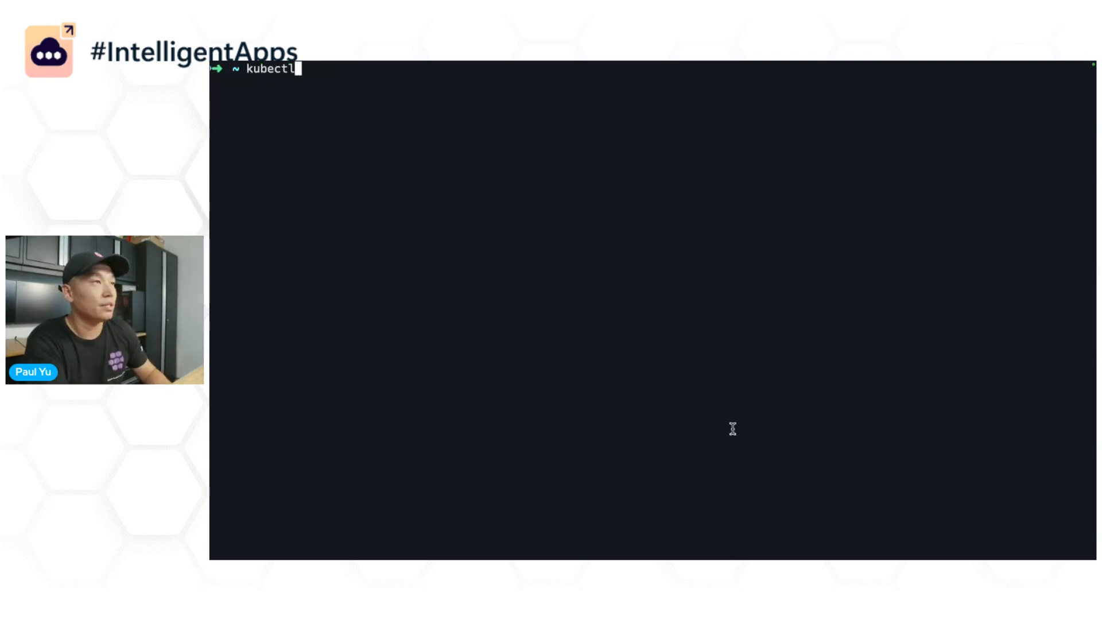
Step: Watch workspace-phi-3-mini with kubectl get workspace -w until ResourceReady and InferenceReady are True
type("get workspace -w")
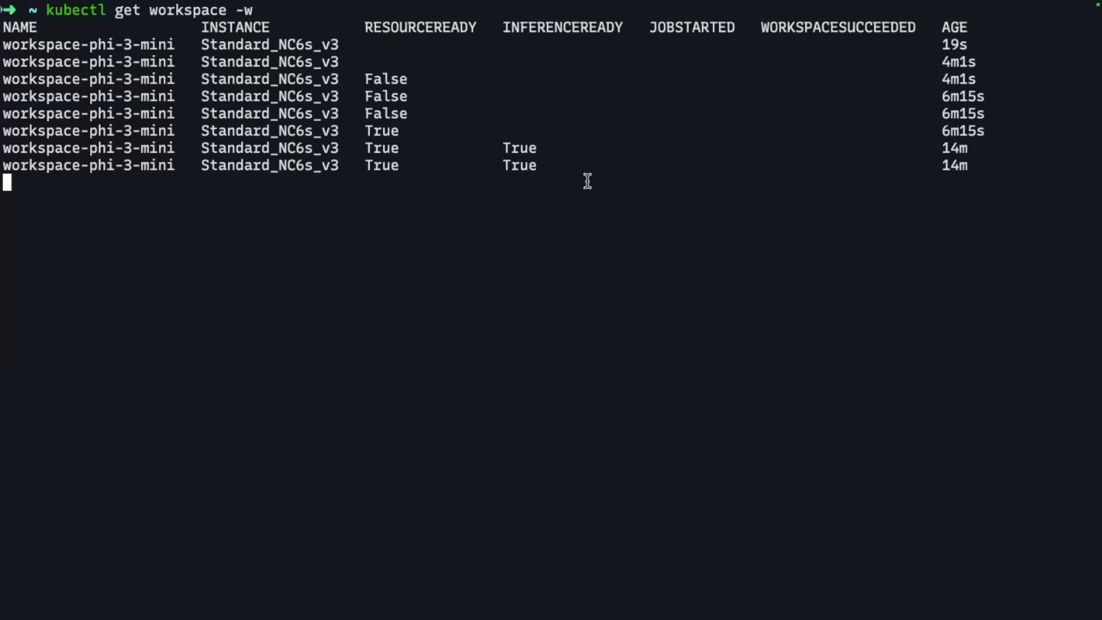
Step: Stop the watch, list pods and services, and select the workspace-phi-3-mini name
key("ctrl+c")
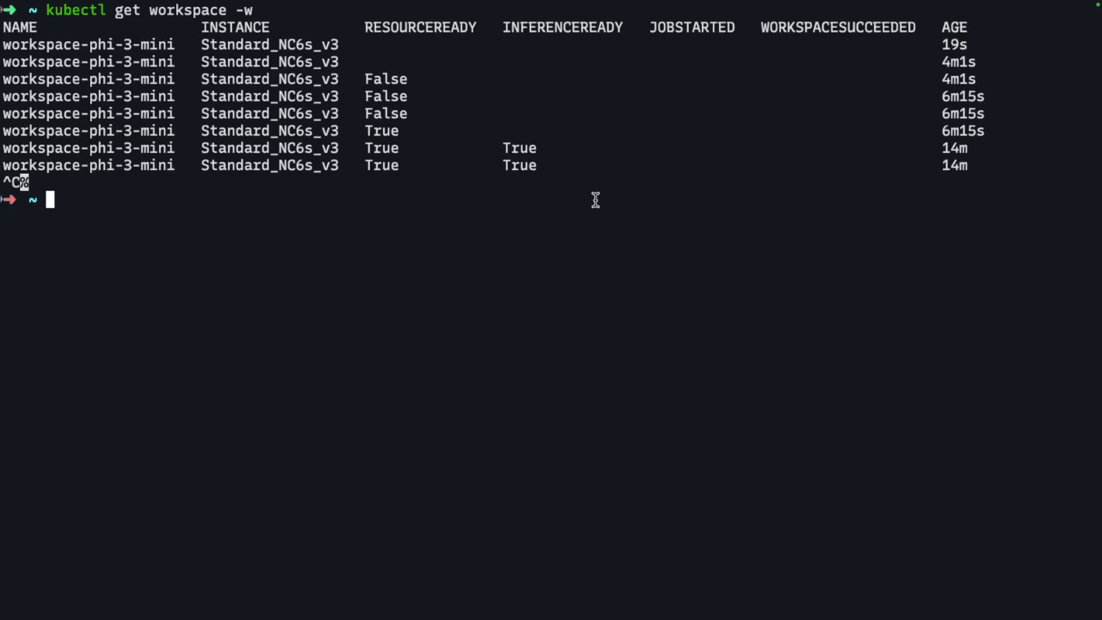
type("kubectl get pod,svc")
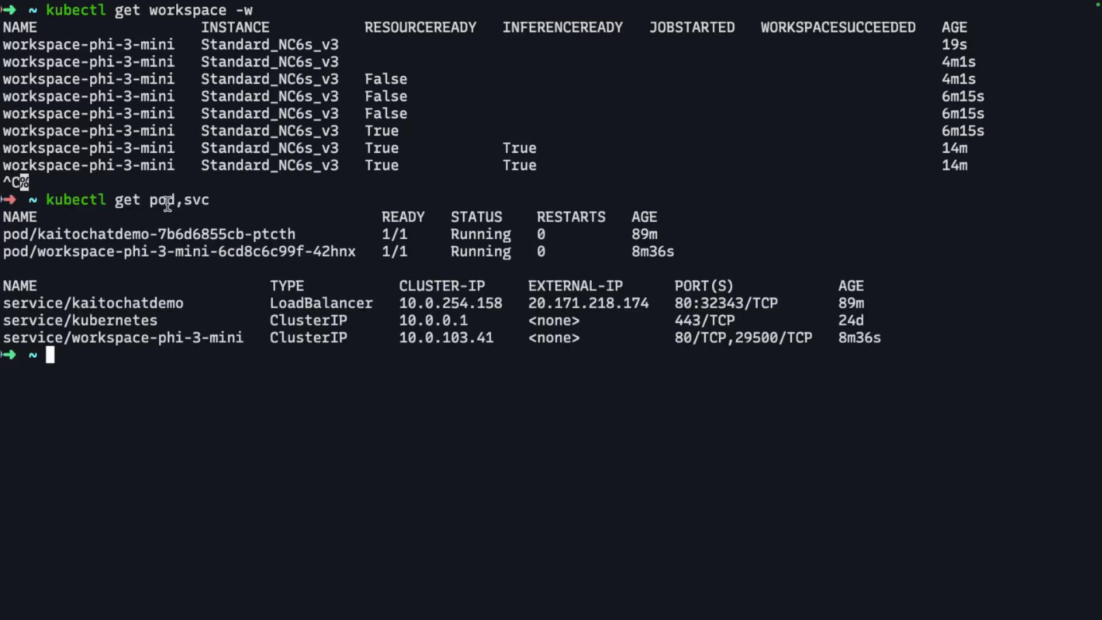
double_click(179, 200)
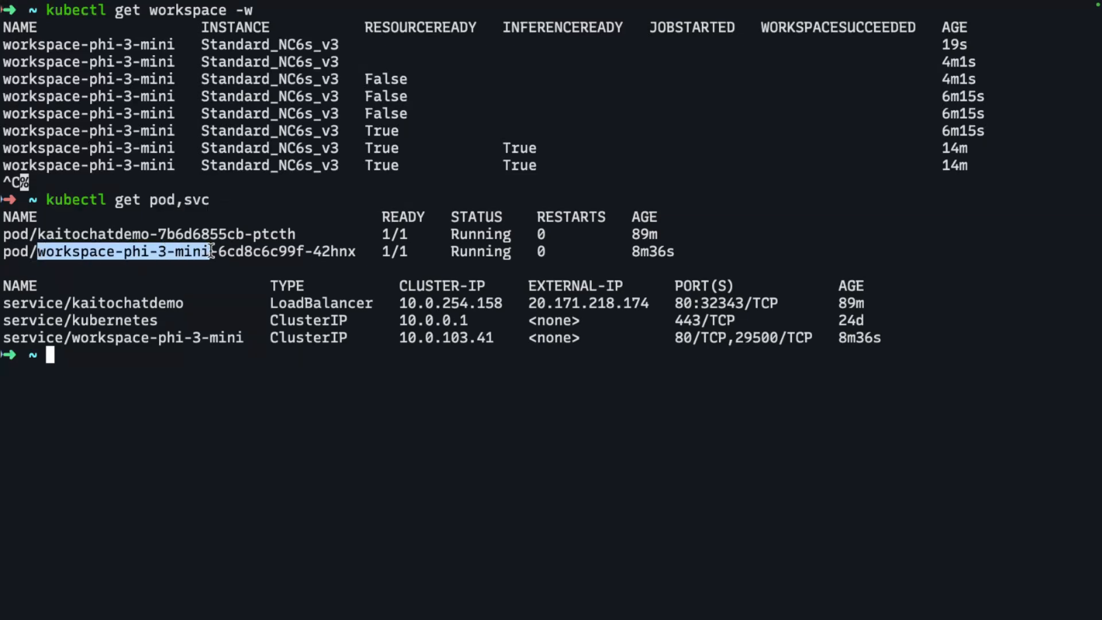
mouse_move(74, 337)
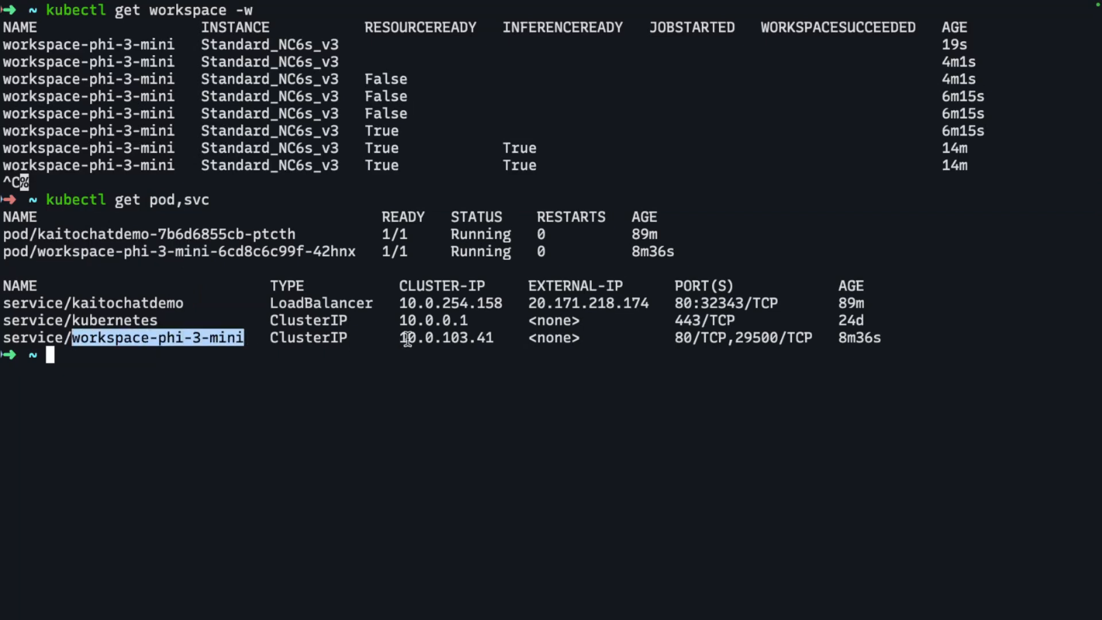
mouse_move(360, 344)
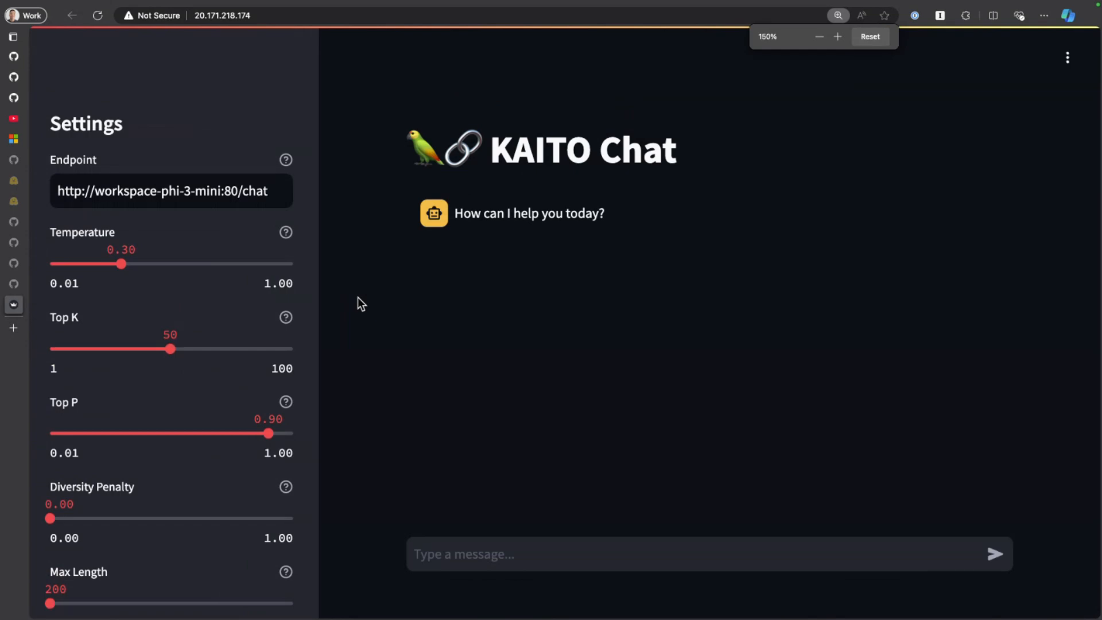
Step: Ask KAITO Chat "what is aks?" and send it to the model
left_click(601, 554)
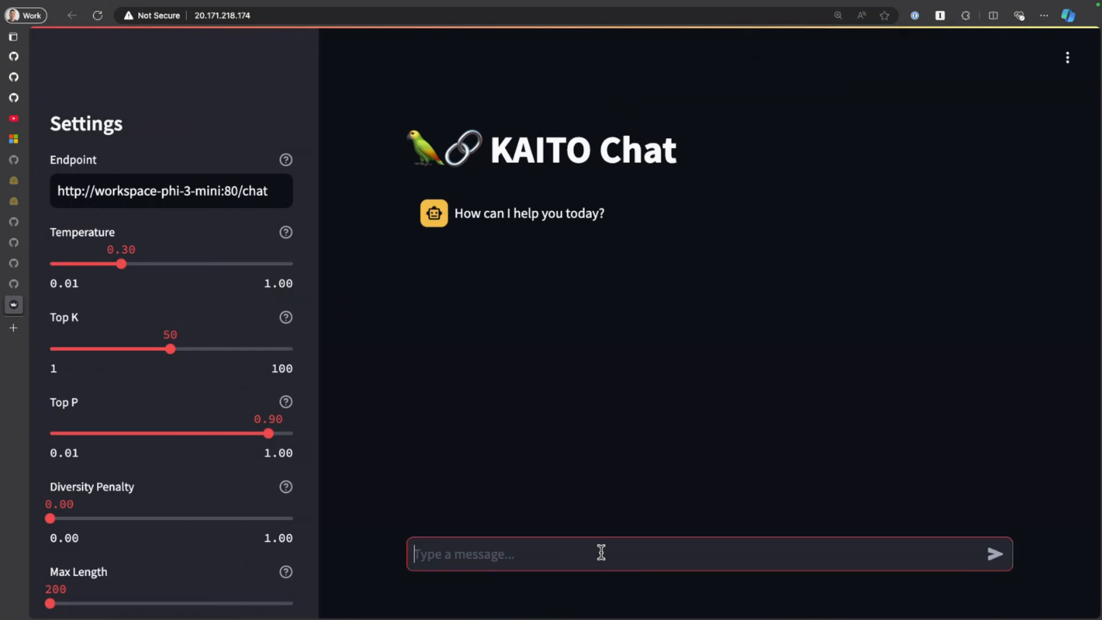
type("what is aks?")
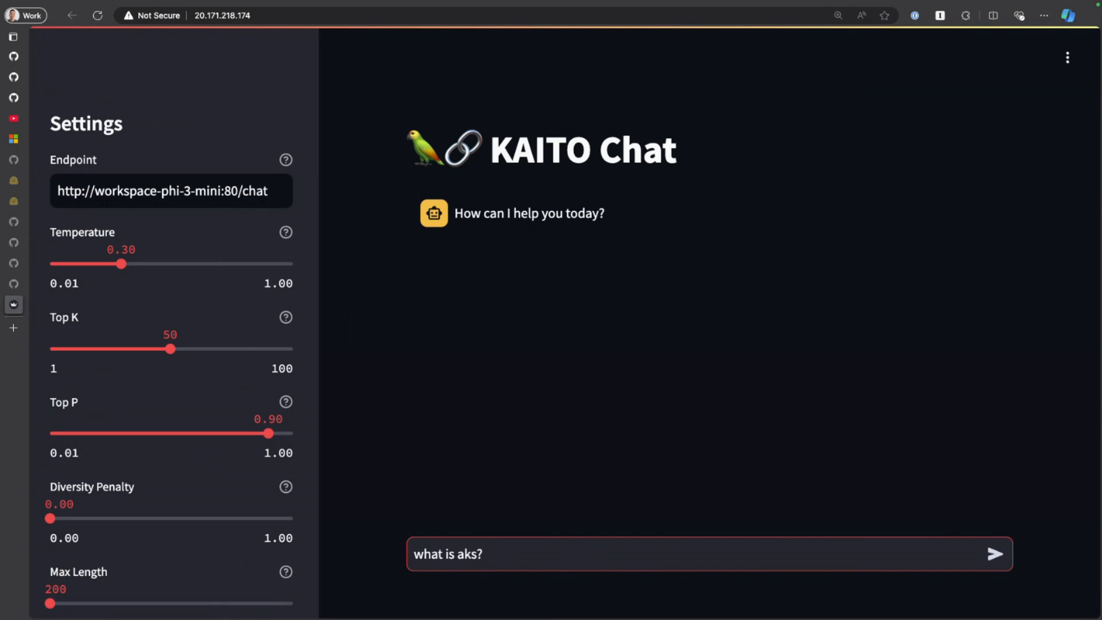
left_click(994, 553)
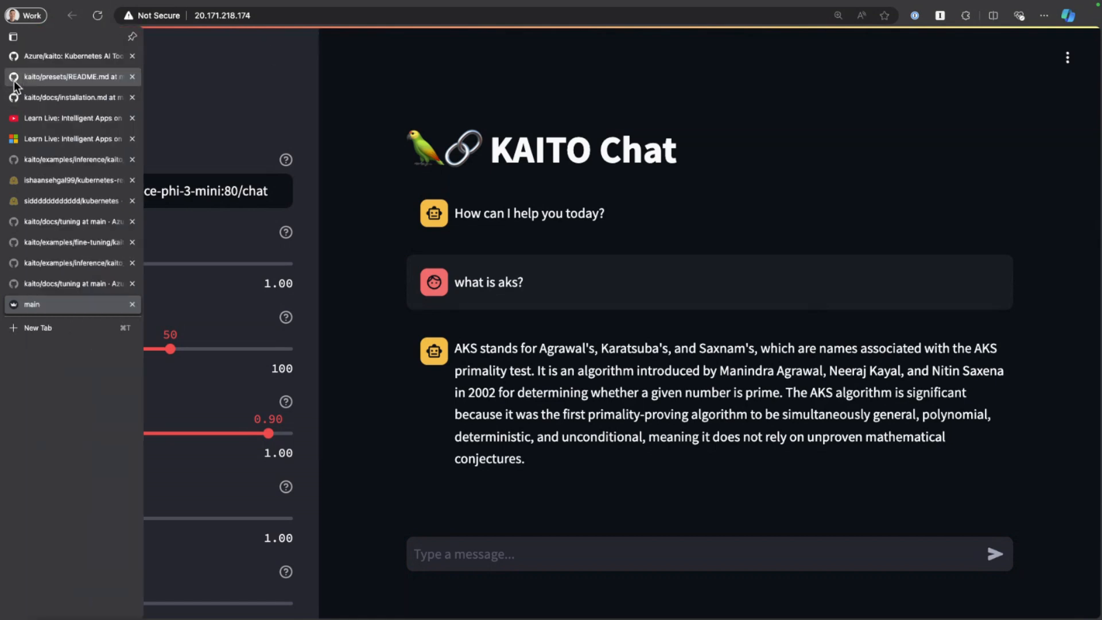
mouse_move(46, 191)
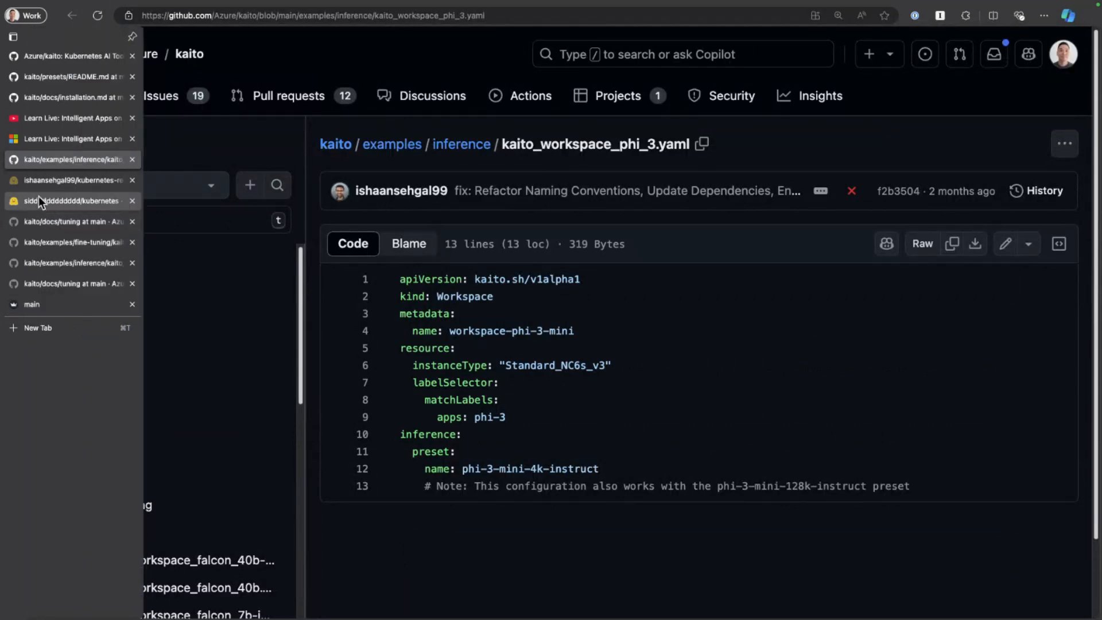
Step: Bring up the KAITO tuning docs page showing the Input dataset format section
left_click(70, 222)
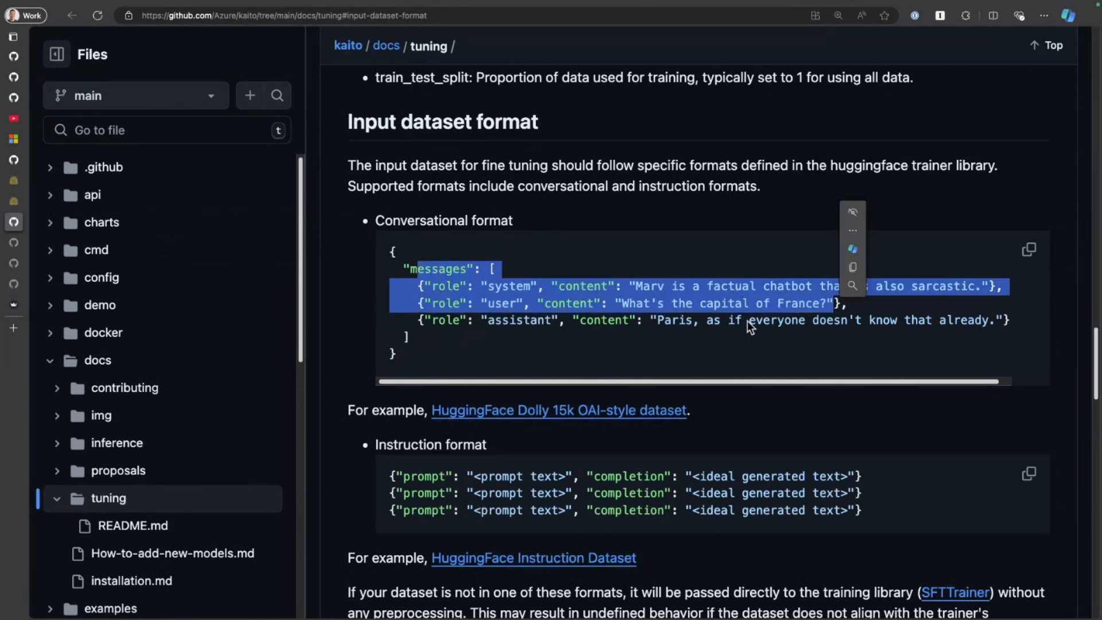
mouse_move(547, 285)
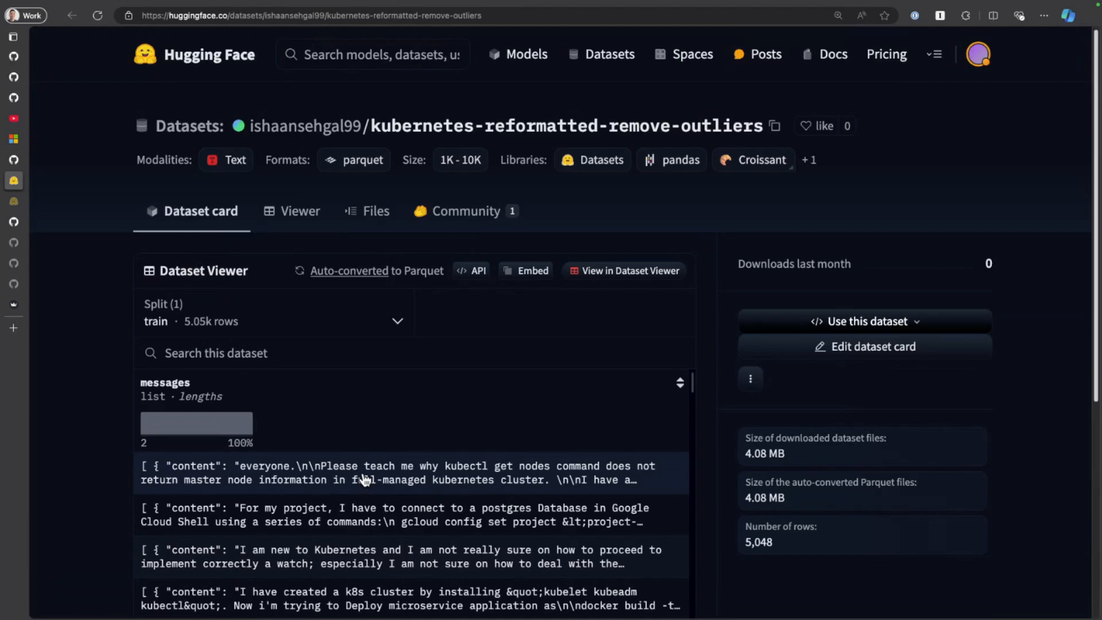
Step: Expand the first messages row of the kubernetes-reformatted-remove-outliers dataset
left_click(366, 479)
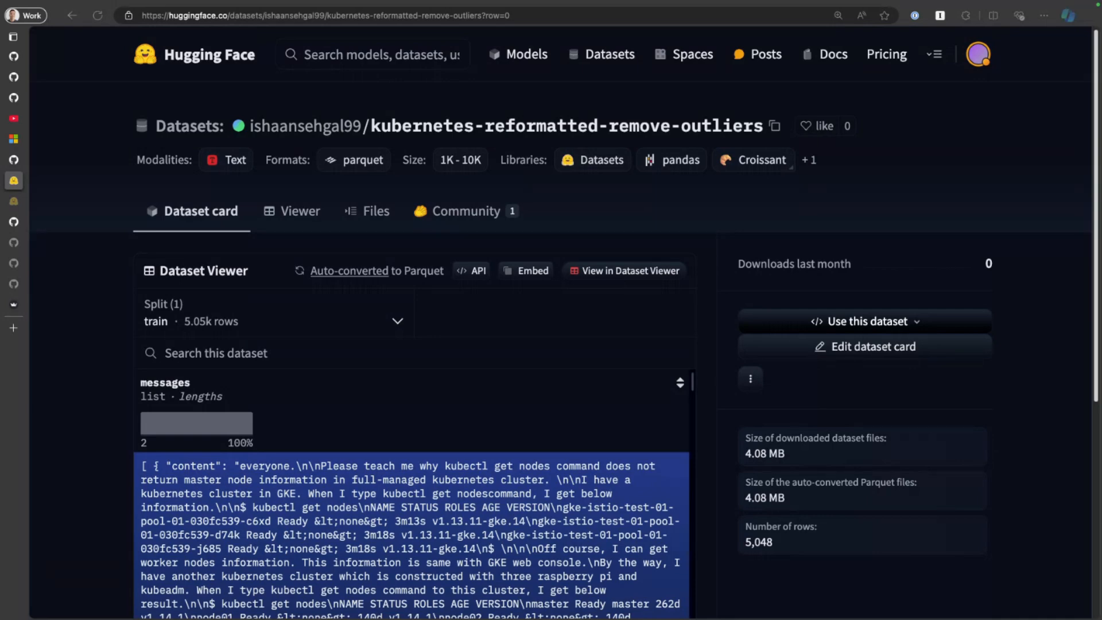
mouse_move(1002, 204)
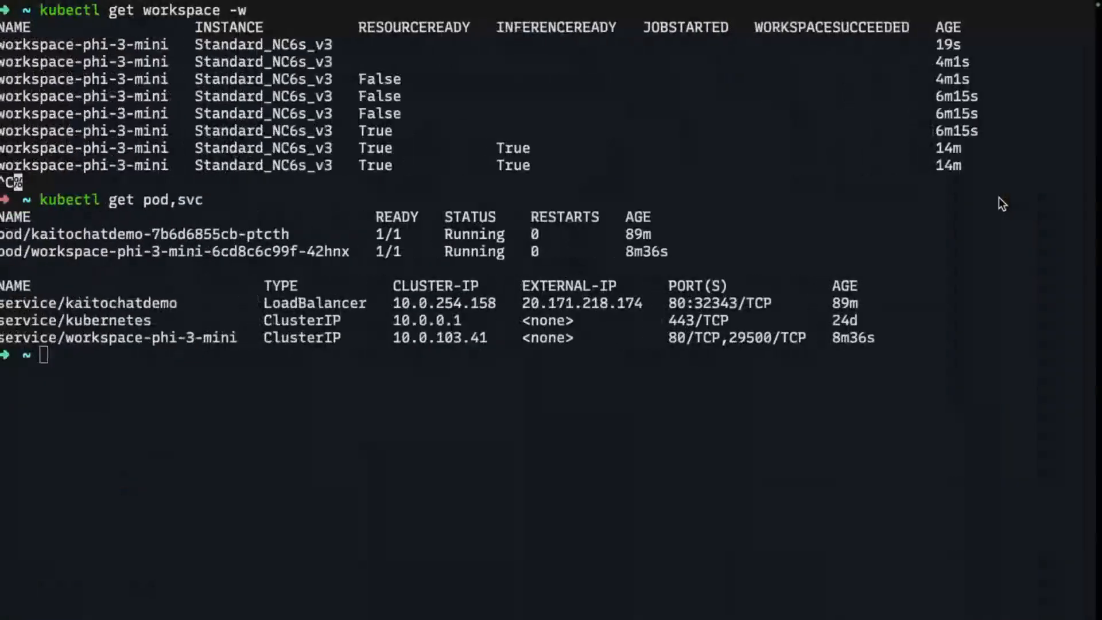
Step: Enter a kubectl apply heredoc for the workspace-tuning-phi-3 QLoRA manifest on A100
type("kubectl apply -f - <<EOF")
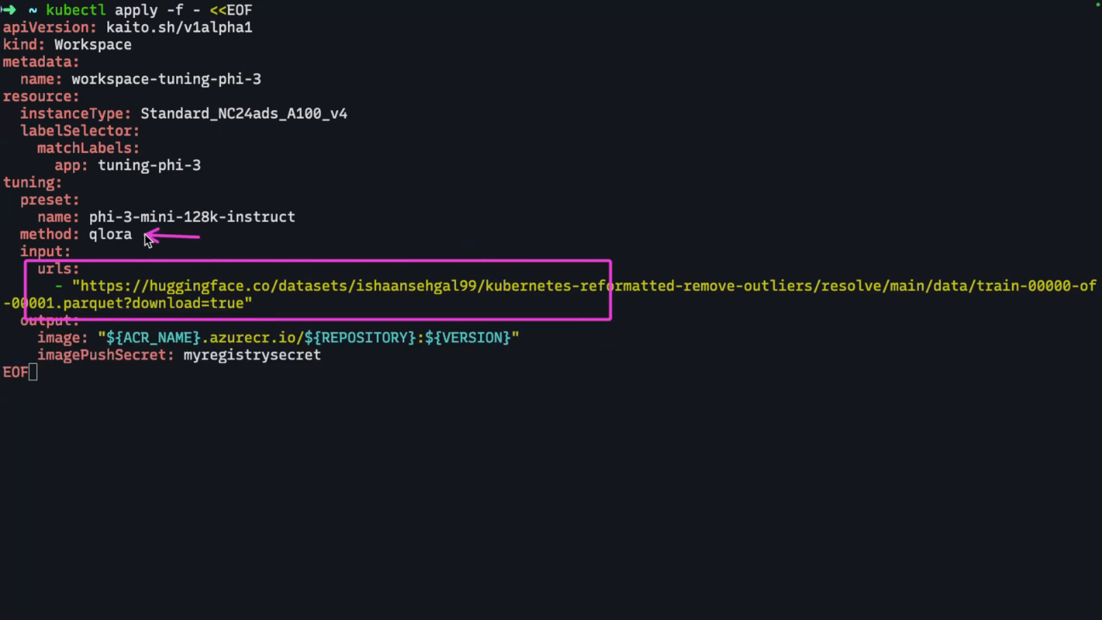
mouse_move(285, 237)
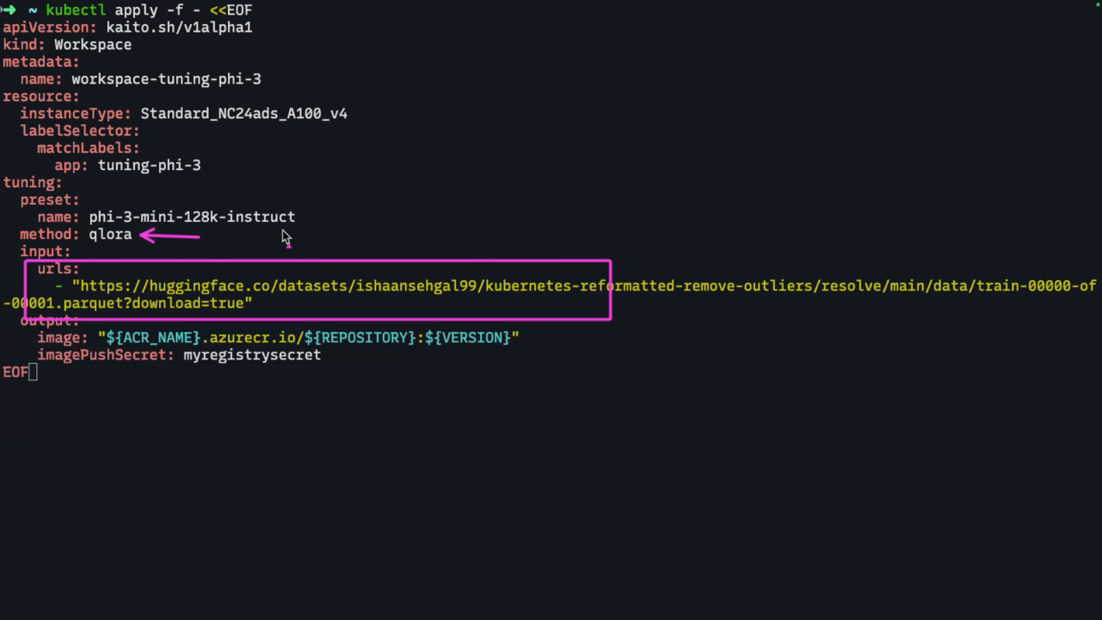
mouse_move(360, 222)
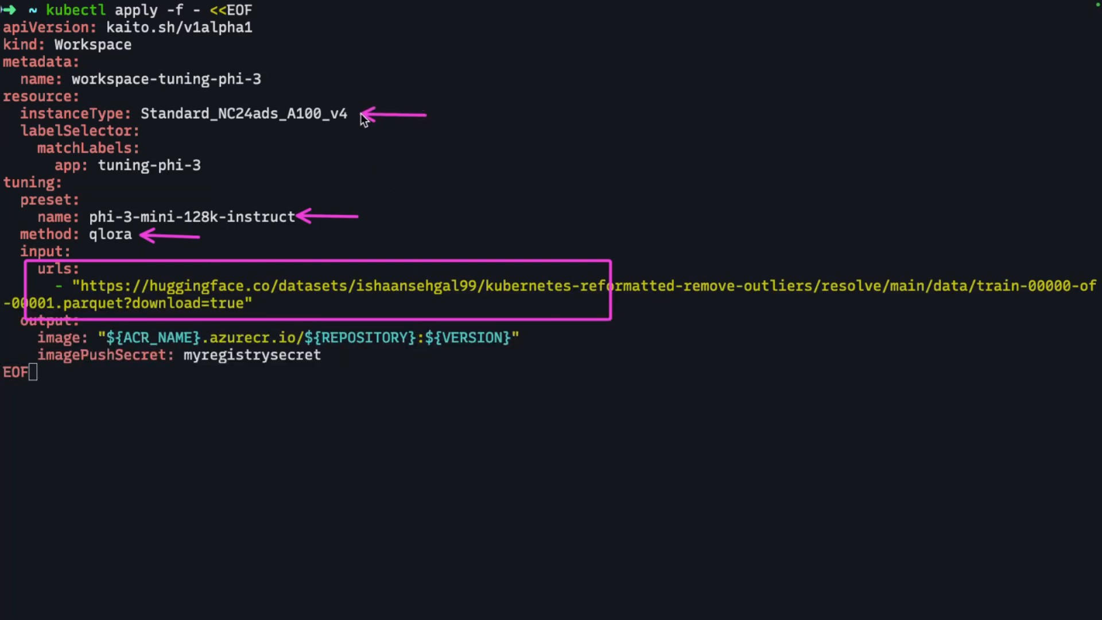
mouse_move(382, 166)
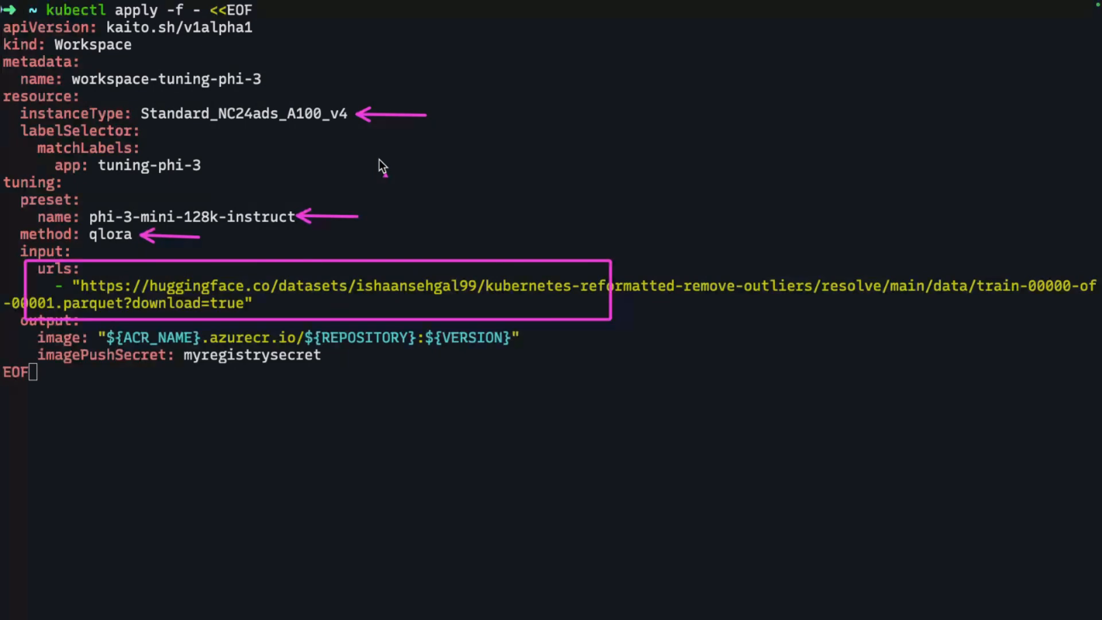
mouse_move(394, 351)
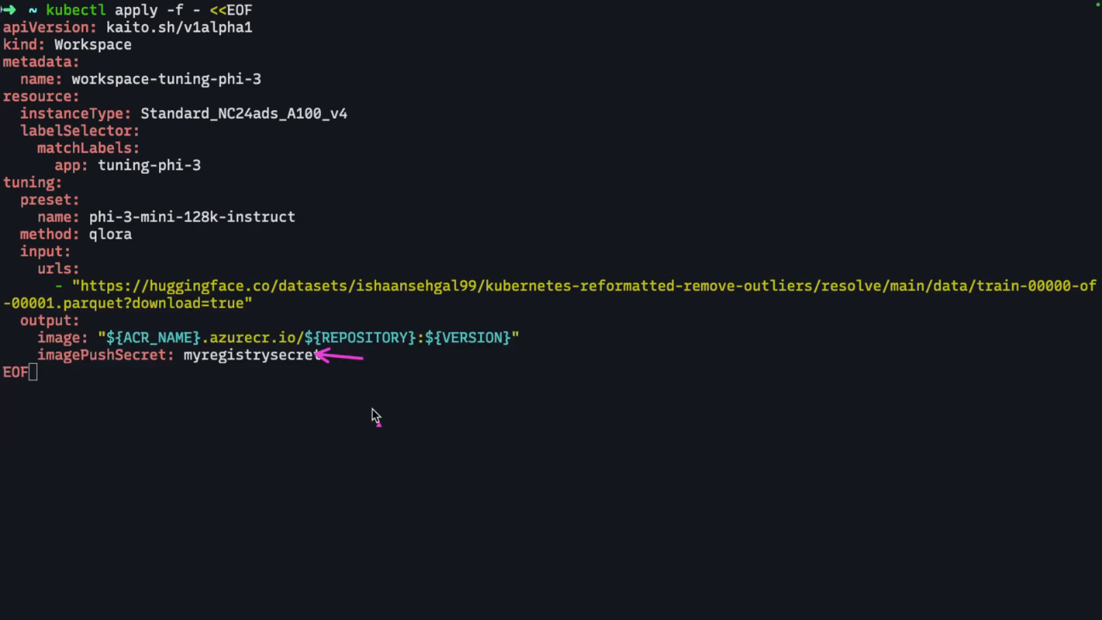
mouse_move(399, 380)
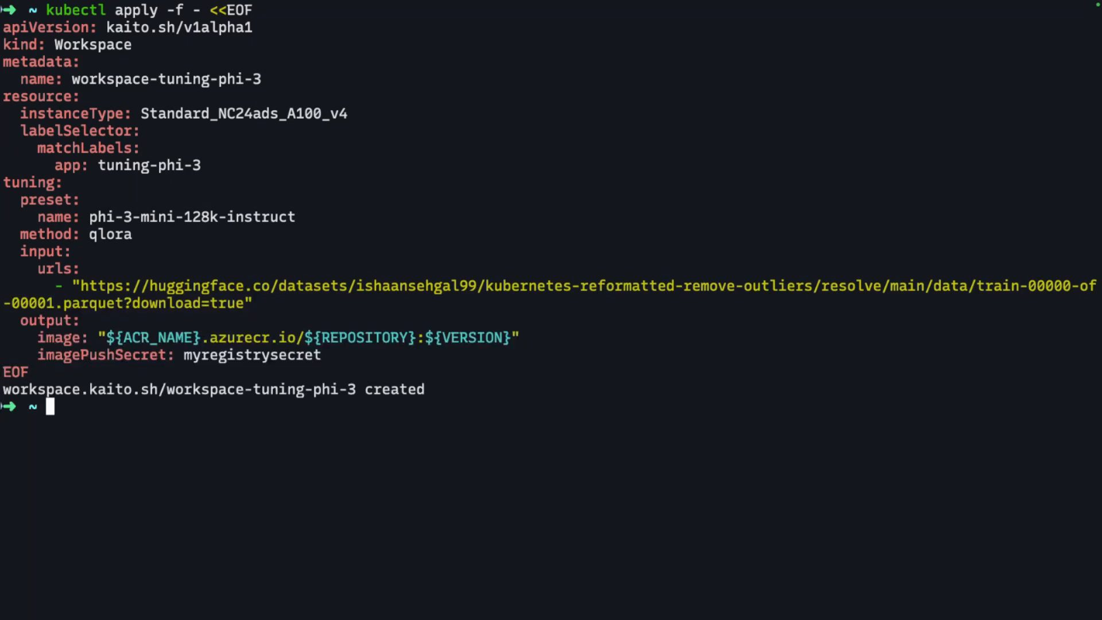
mouse_move(576, 380)
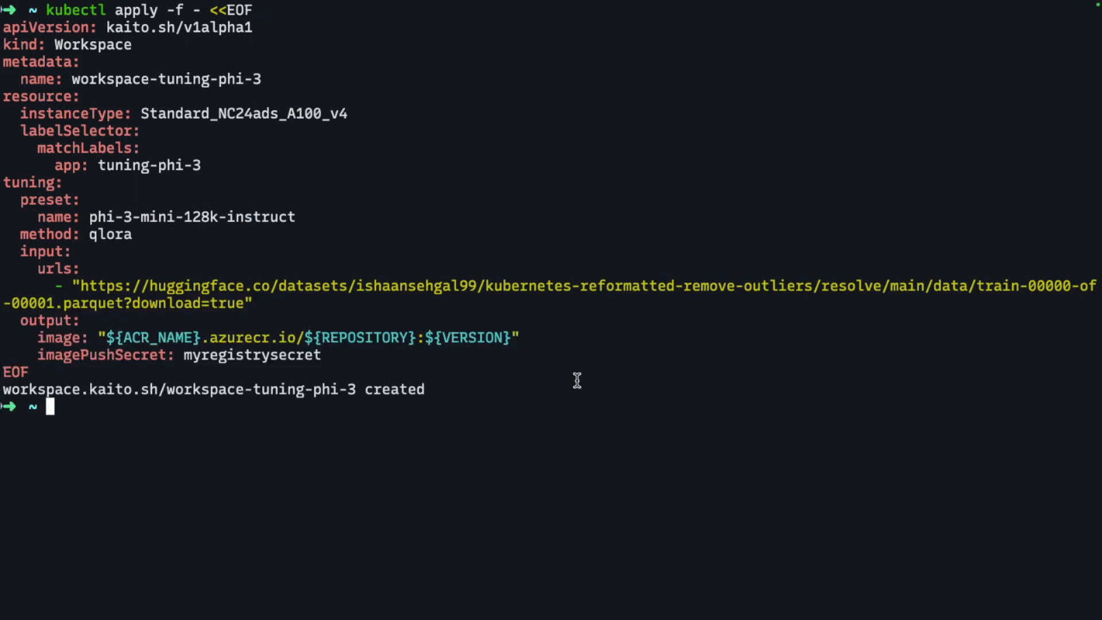
Step: Watch workspace-tuning-phi-3 on Standard_NC24ads_A100_v4 with kubectl get workspace -w
type("kubectl get workspace -w")
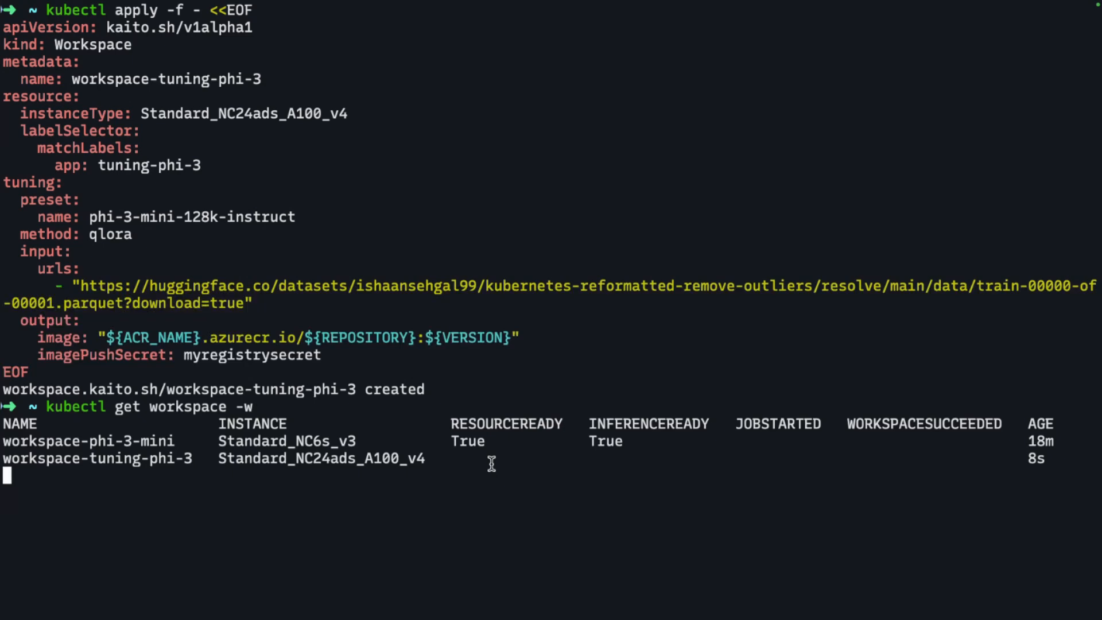
mouse_move(519, 488)
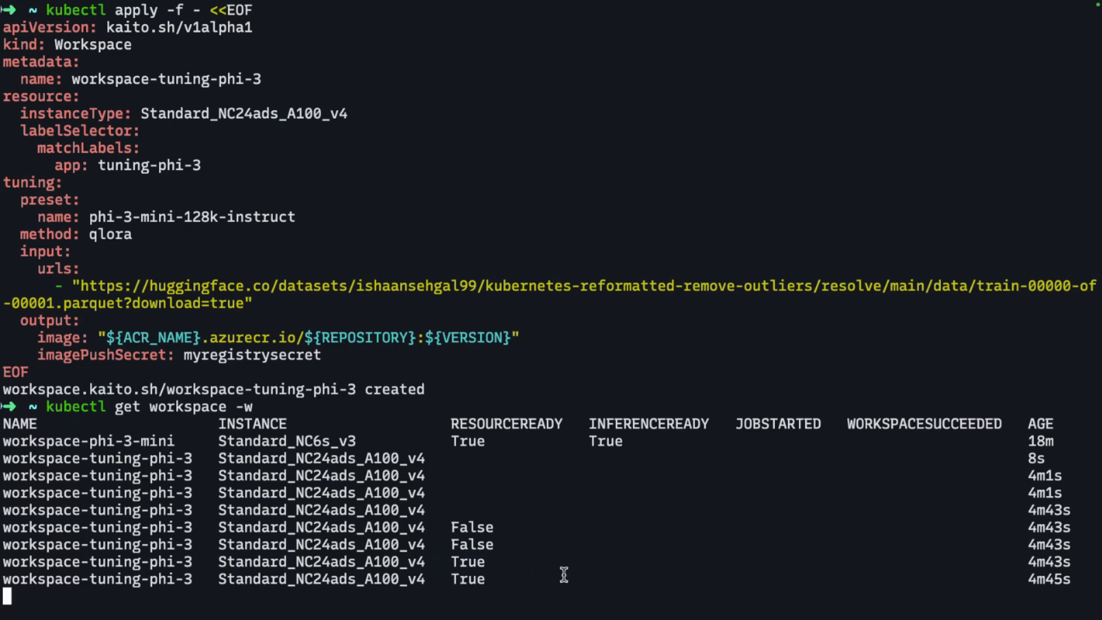
Step: End the workspace watch and list jobs, showing workspace-tuning-phi-3 at 0/1
key("ctrl+c")
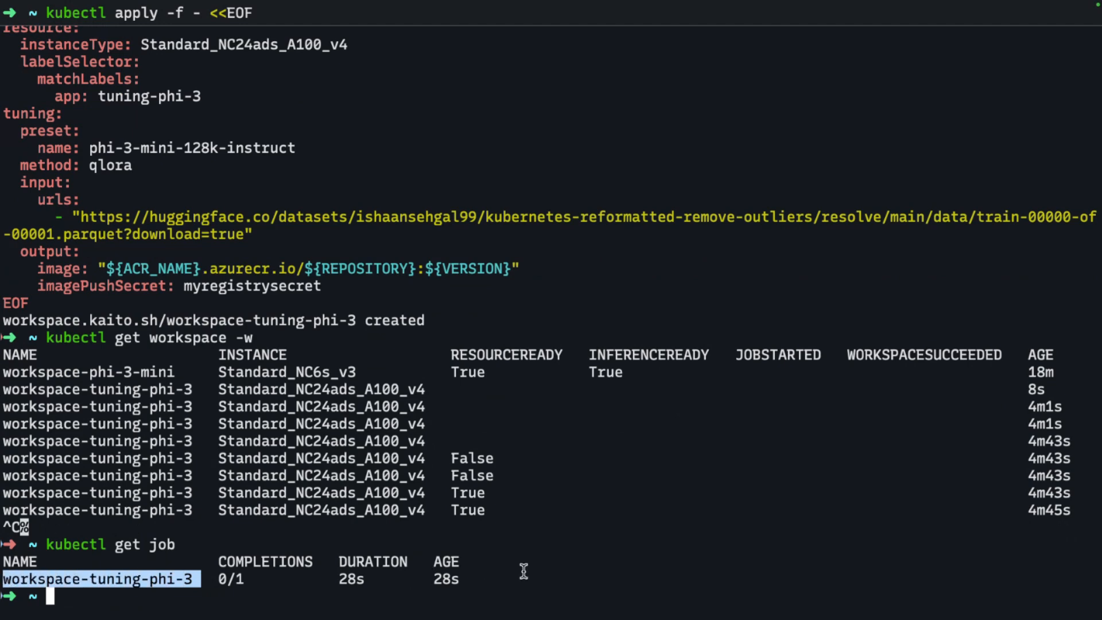
type("kubectl get job")
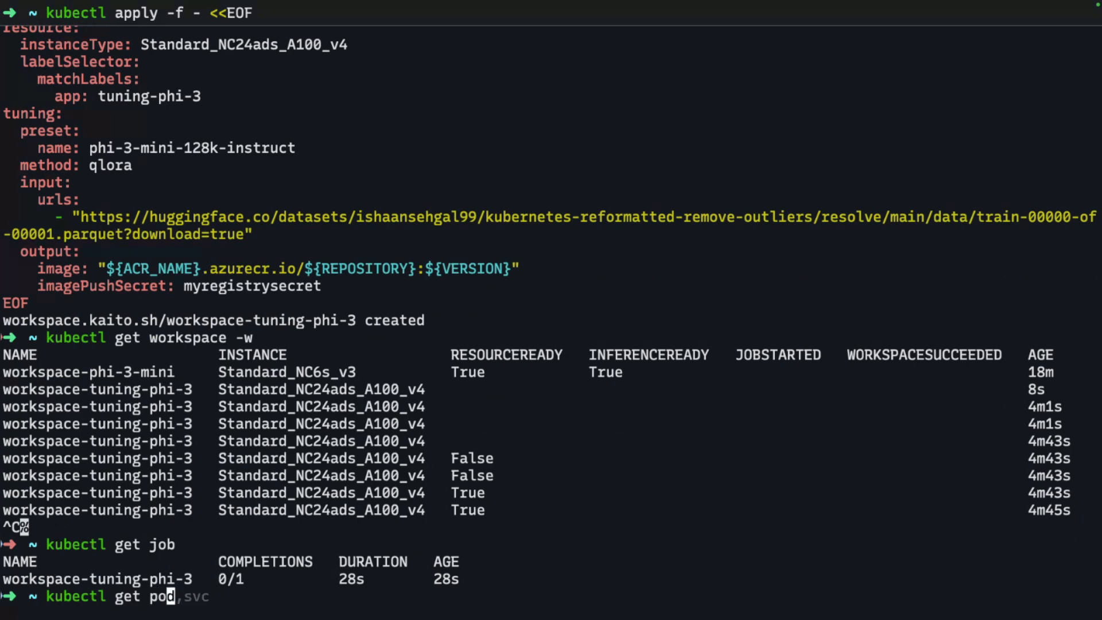
Step: Watch pods until workspace-tuning-phi-3-jlx5v reaches 2/2 Running
key("BackSpace")
type("d -w")
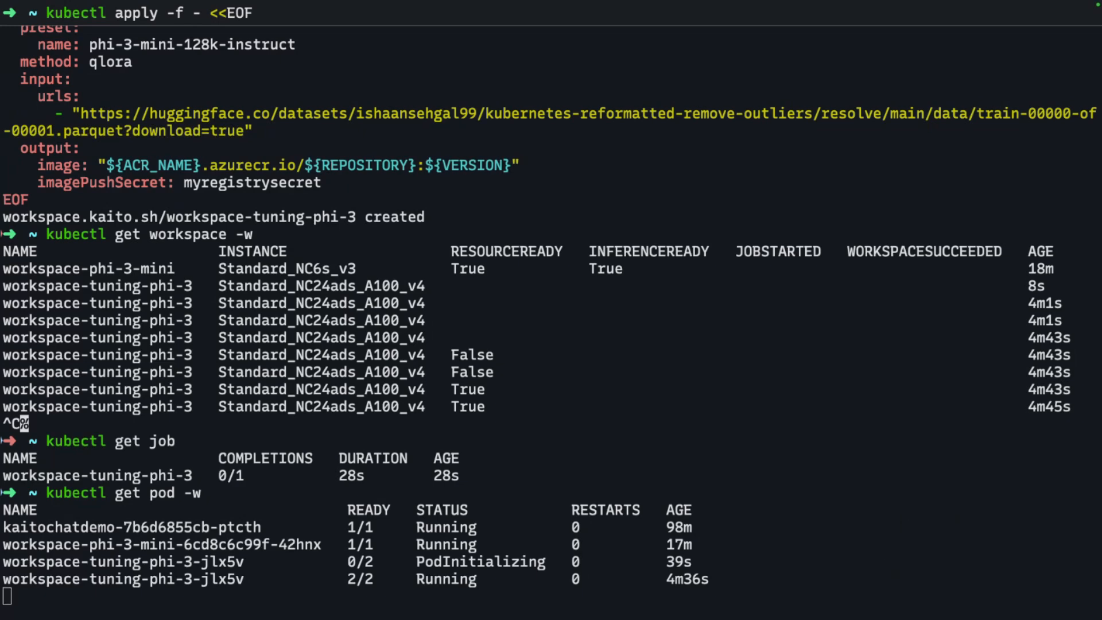
mouse_move(464, 564)
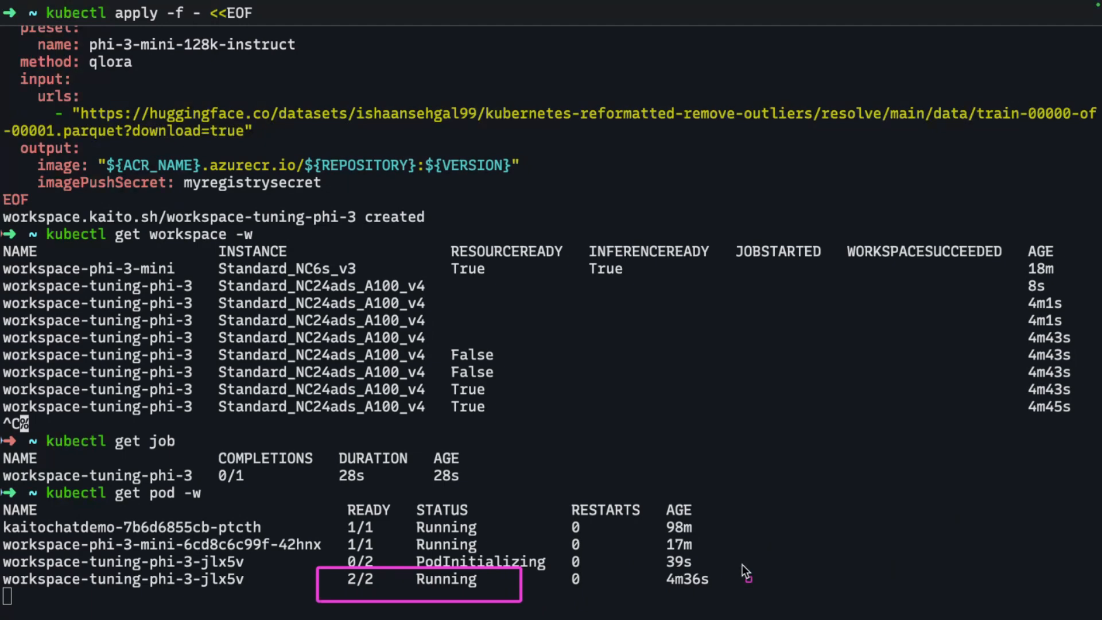
key("ctrl+c")
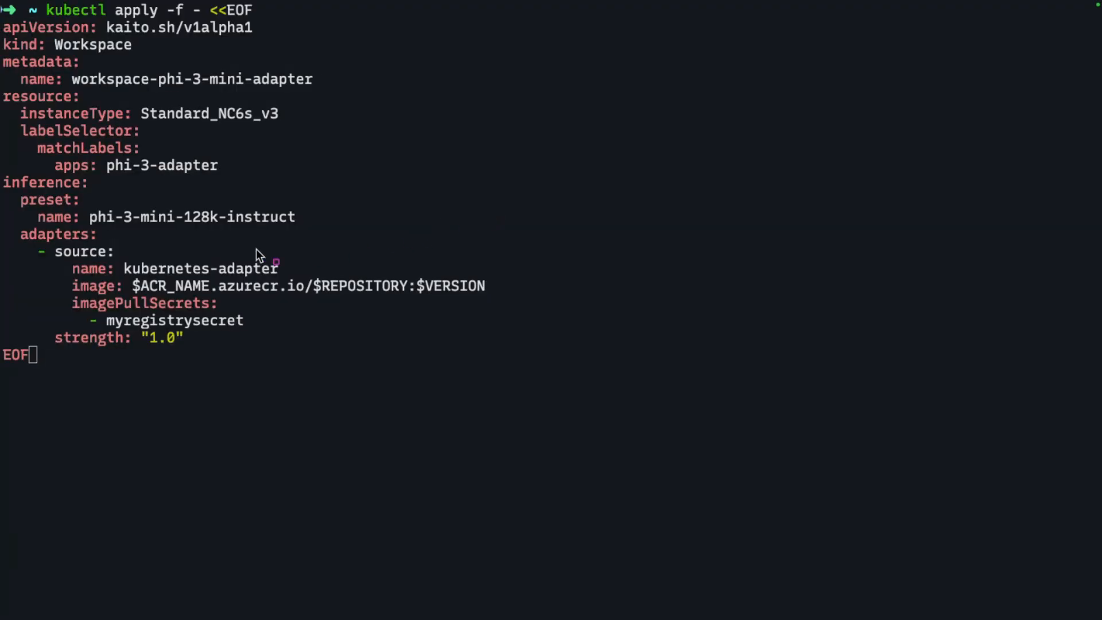
mouse_move(13, 230)
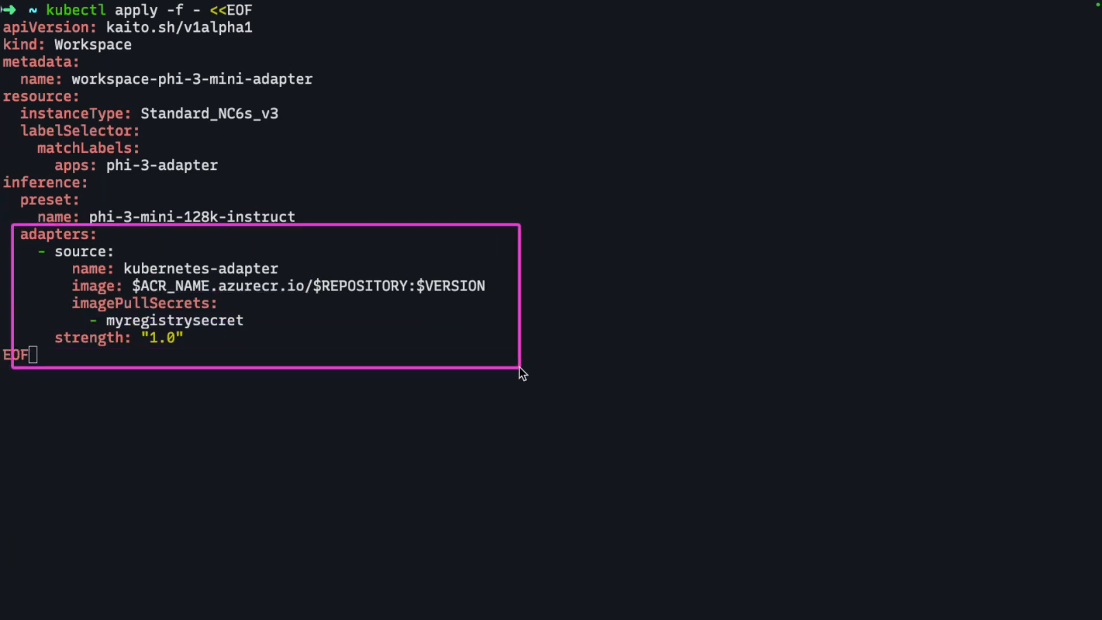
mouse_move(505, 372)
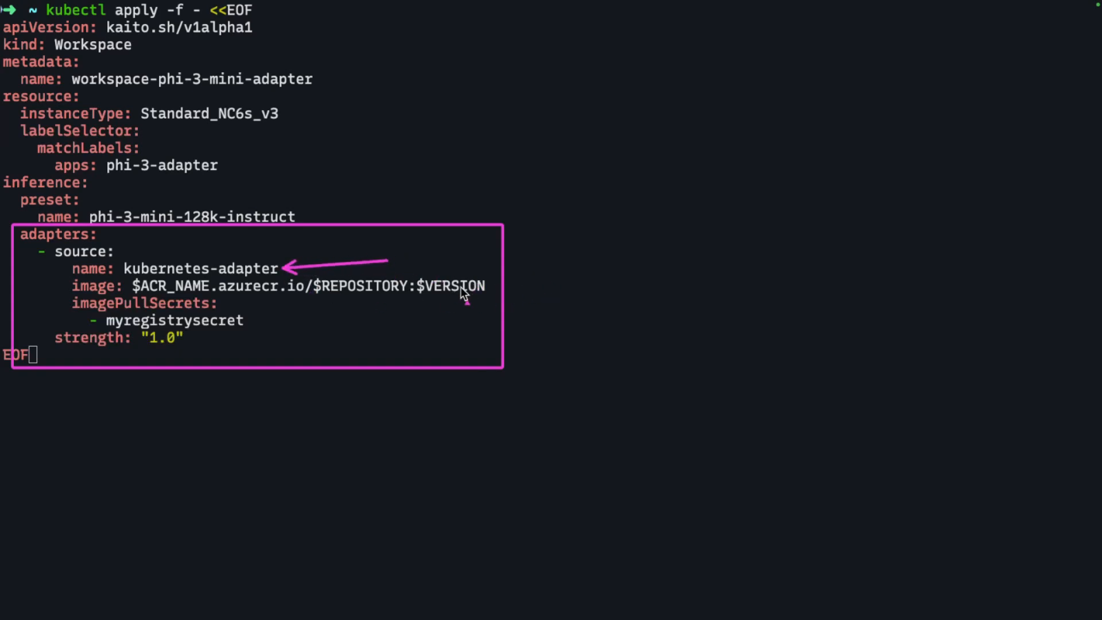
mouse_move(571, 286)
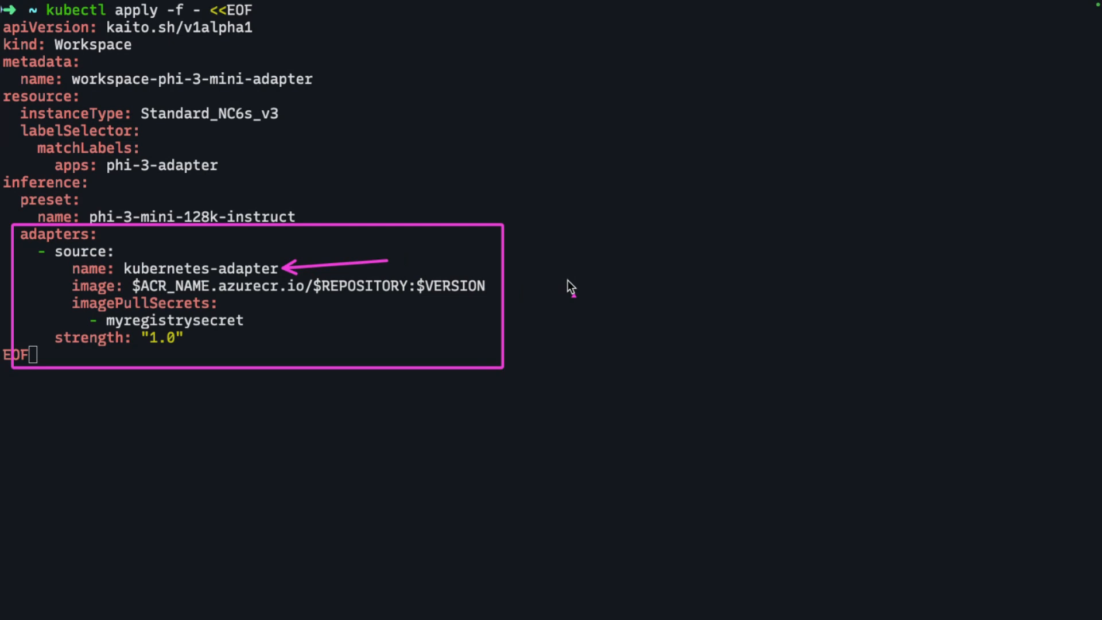
mouse_move(558, 288)
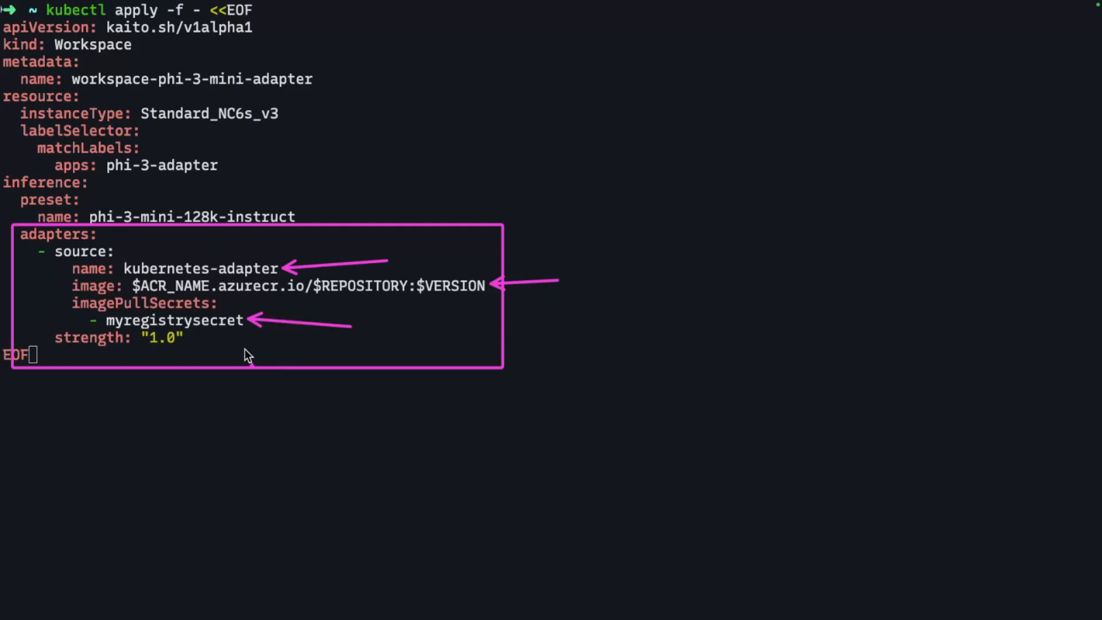
mouse_move(241, 354)
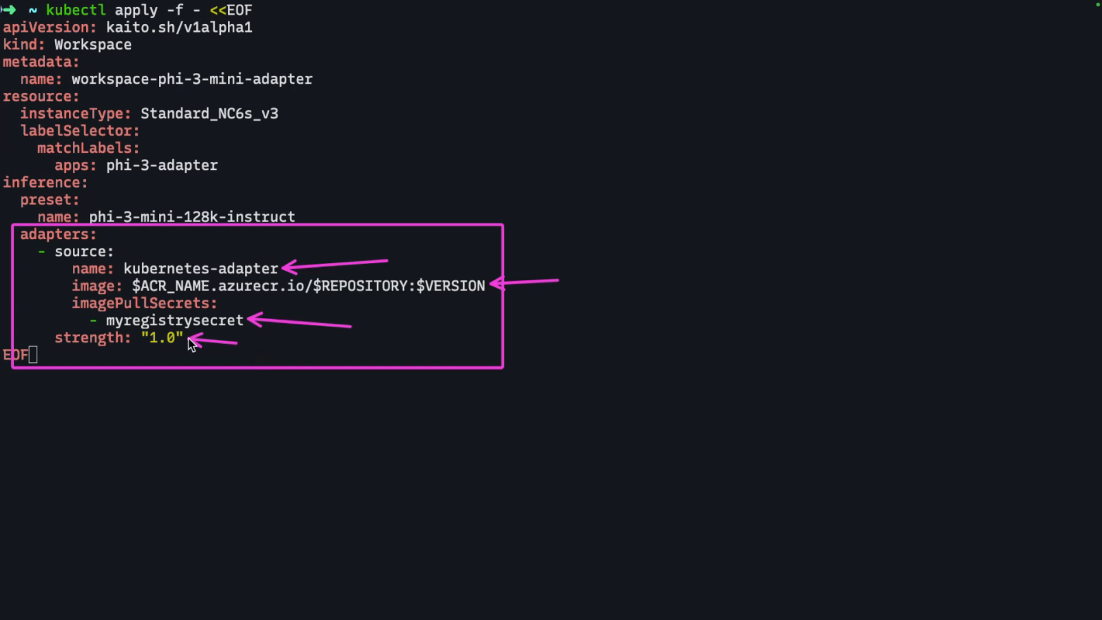
mouse_move(322, 163)
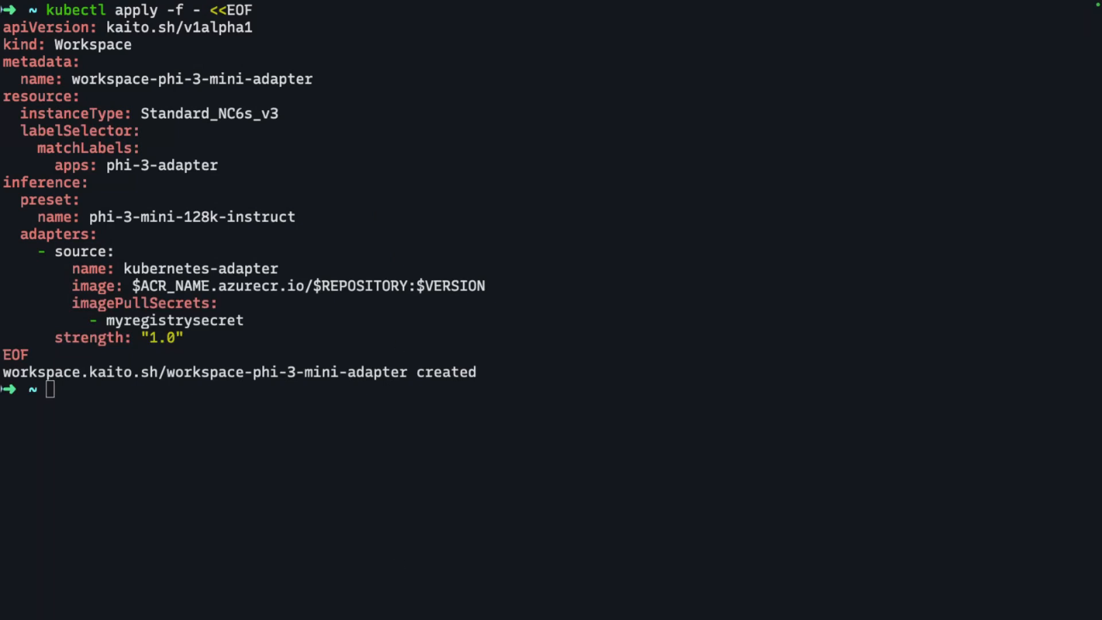
mouse_move(382, 390)
type("kubectl get workspace -w")
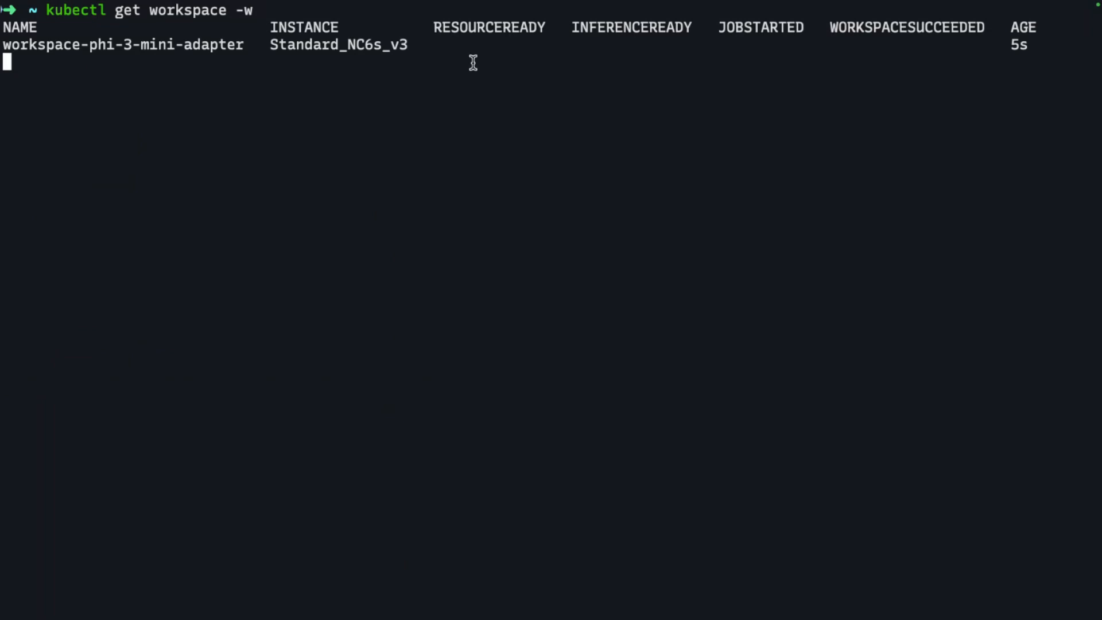
mouse_move(450, 46)
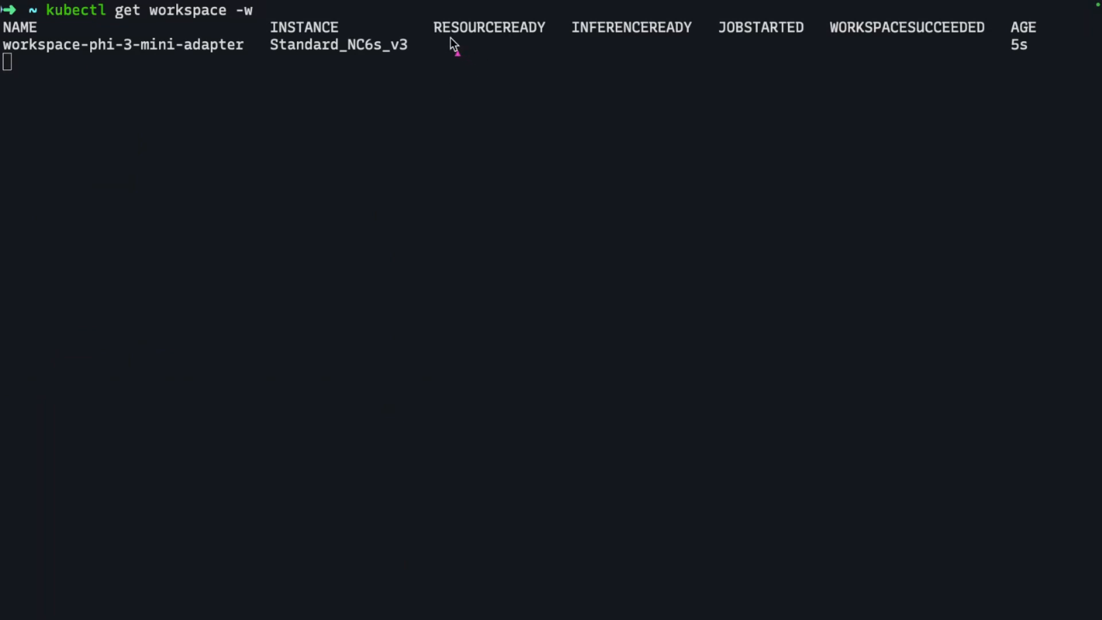
mouse_move(428, 21)
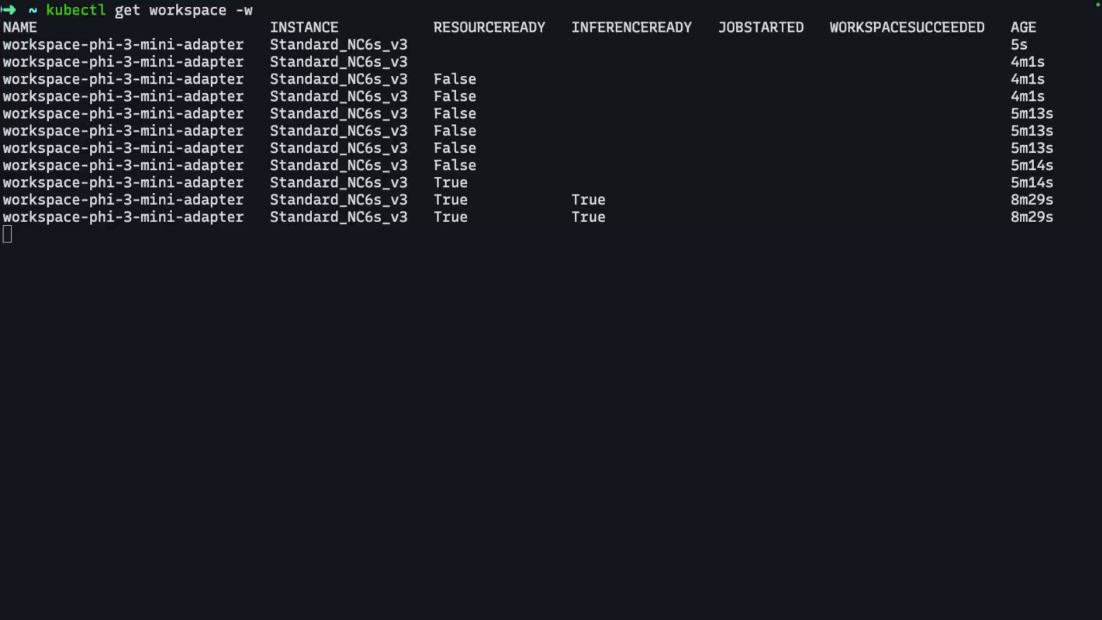
mouse_move(689, 373)
type("kubectl get pod,svc")
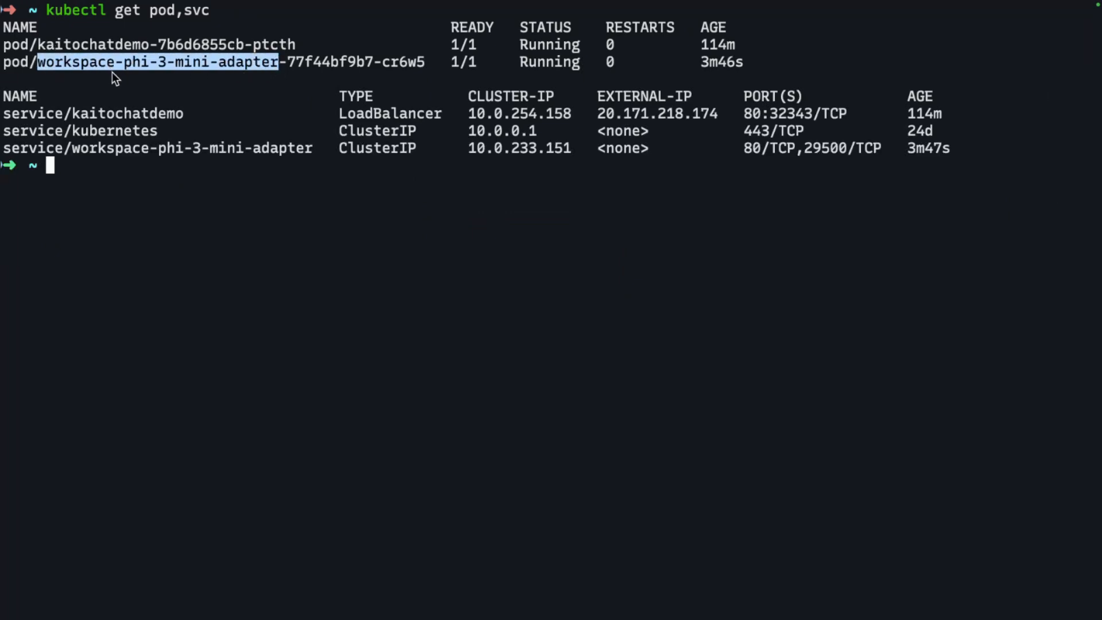
mouse_move(225, 75)
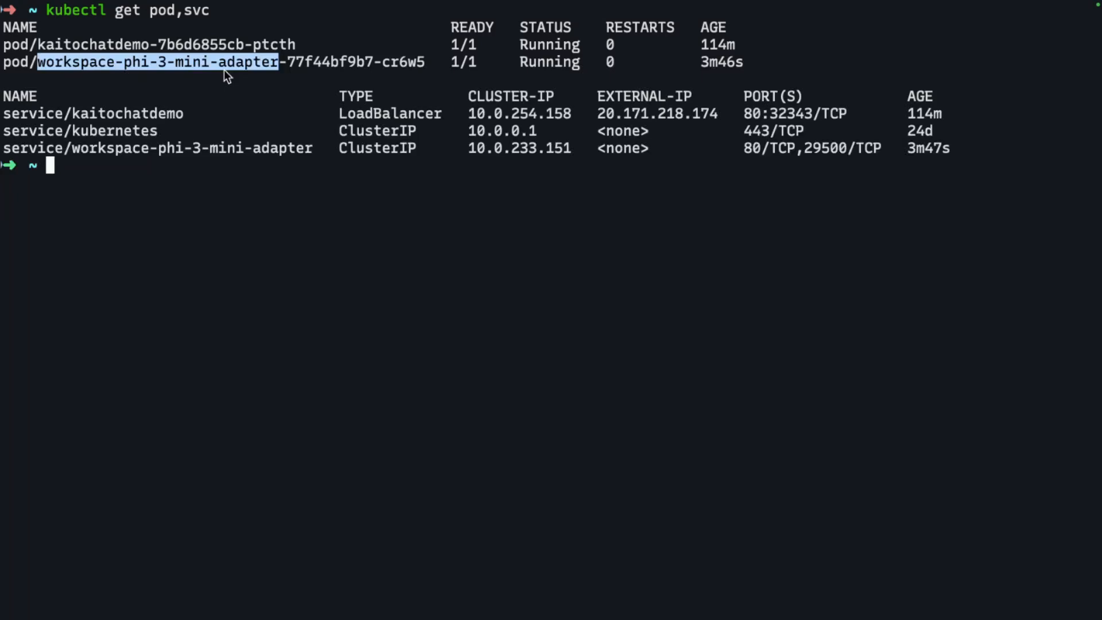
mouse_move(313, 154)
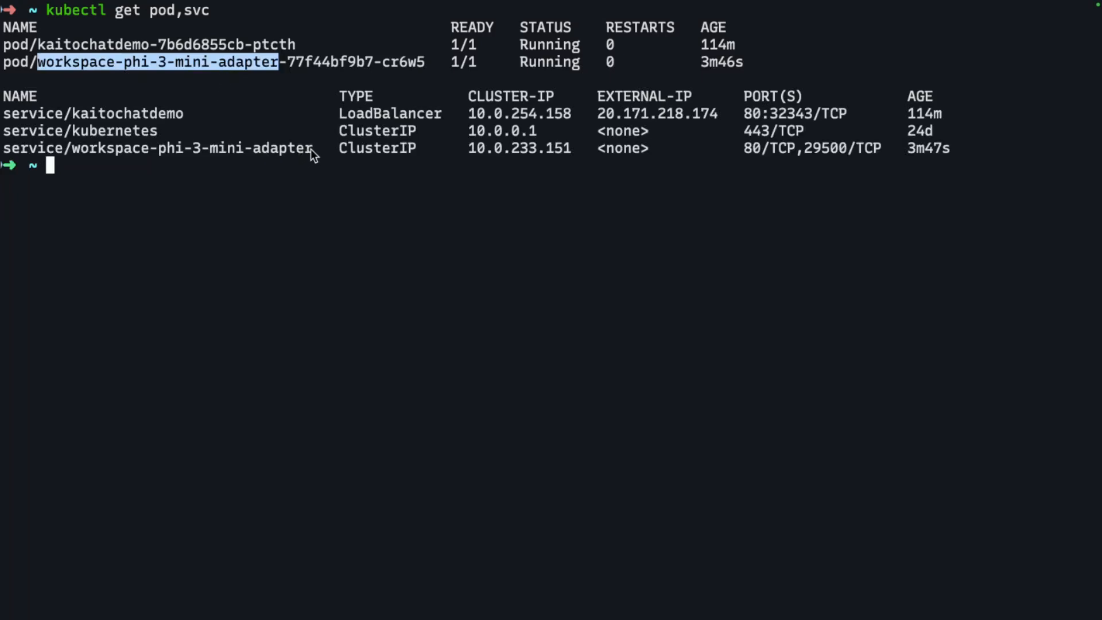
Step: Copy the workspace-phi-3-mini-adapter service name from the kubectl output
left_click(309, 148)
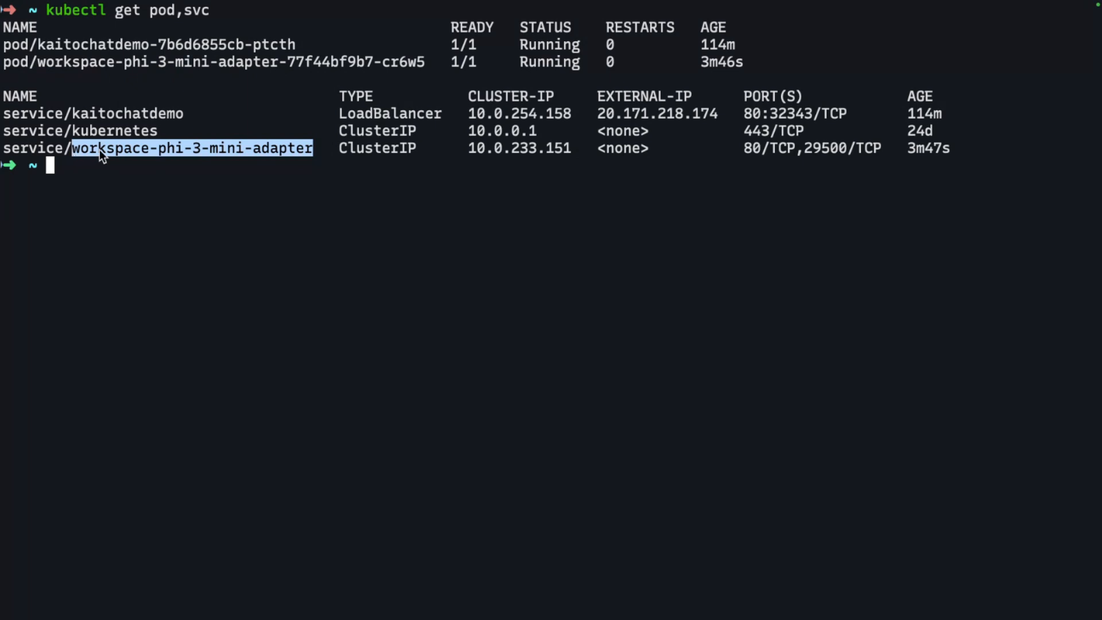
right_click(103, 155)
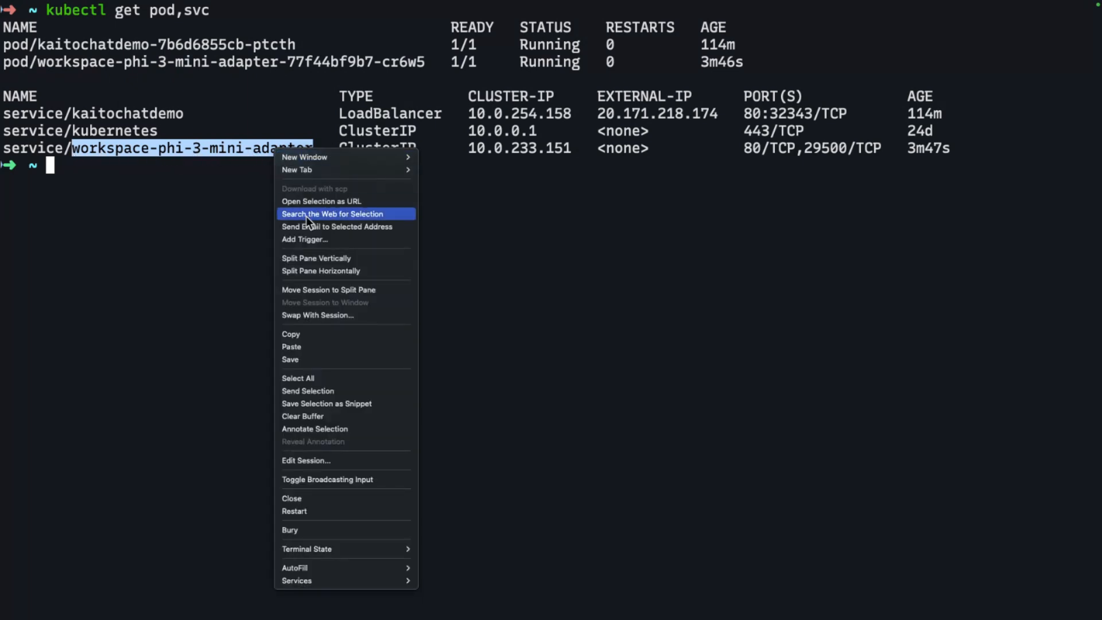
left_click(401, 282)
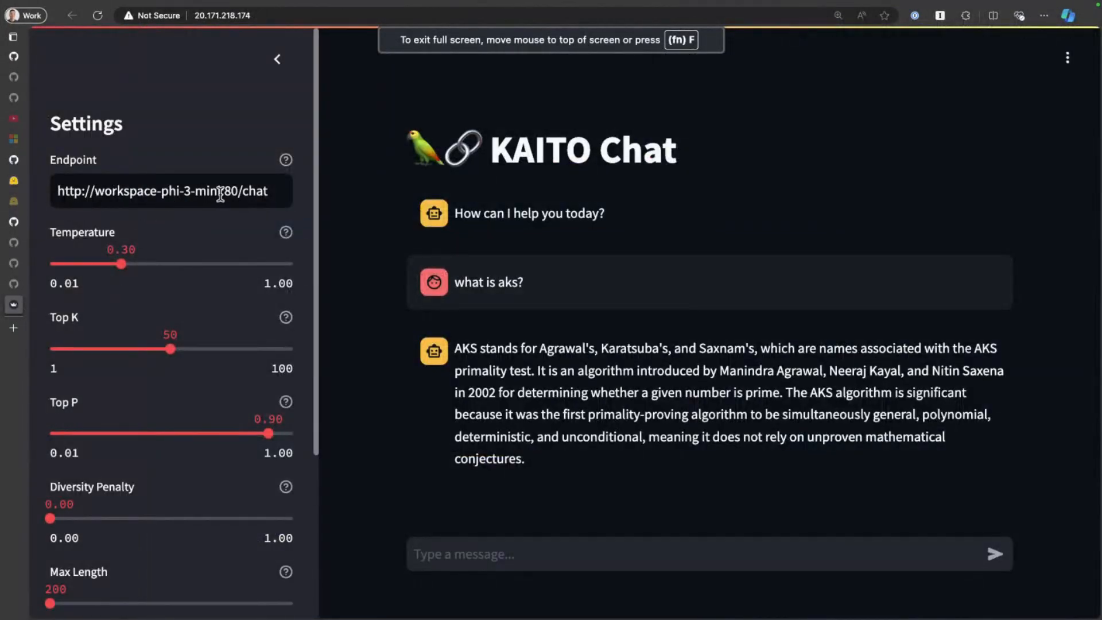
double_click(204, 191)
type("-adapter")
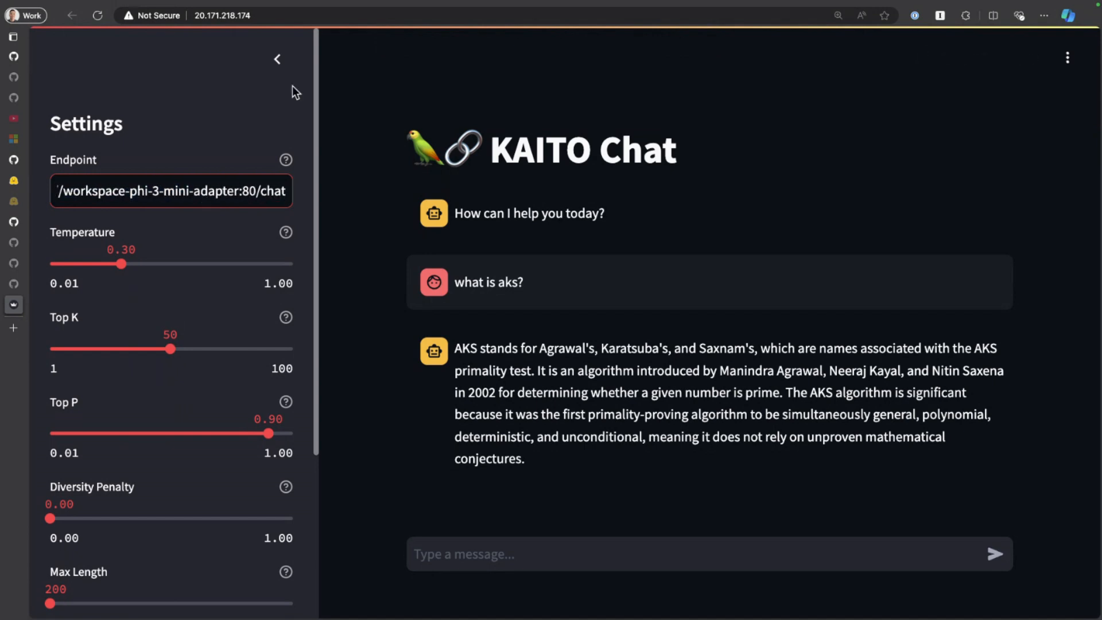
left_click(87, 520)
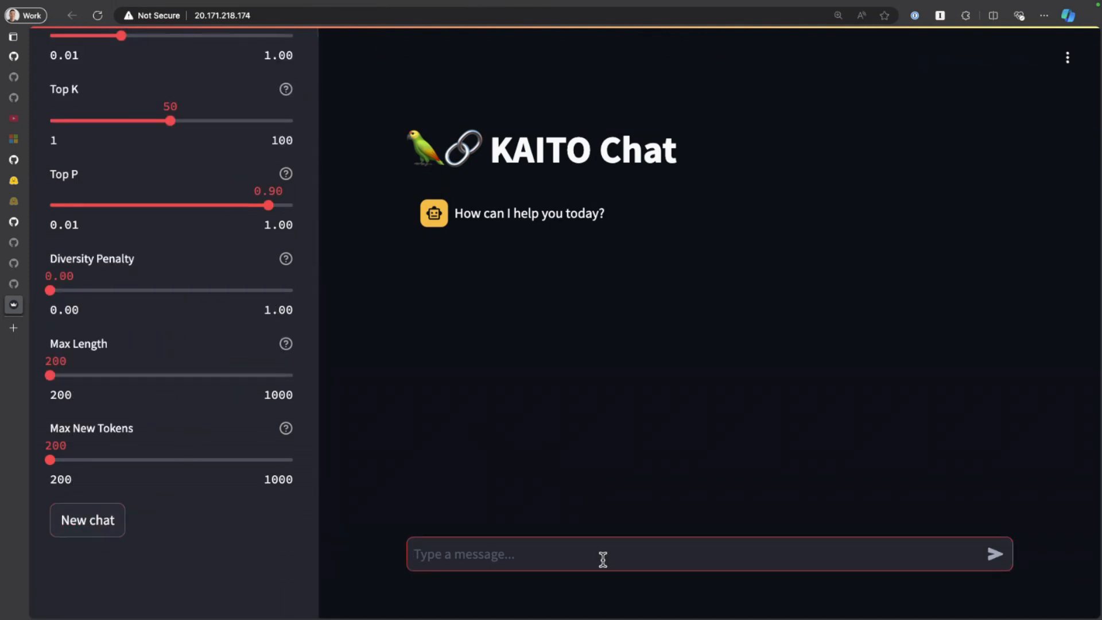
type("what is aks")
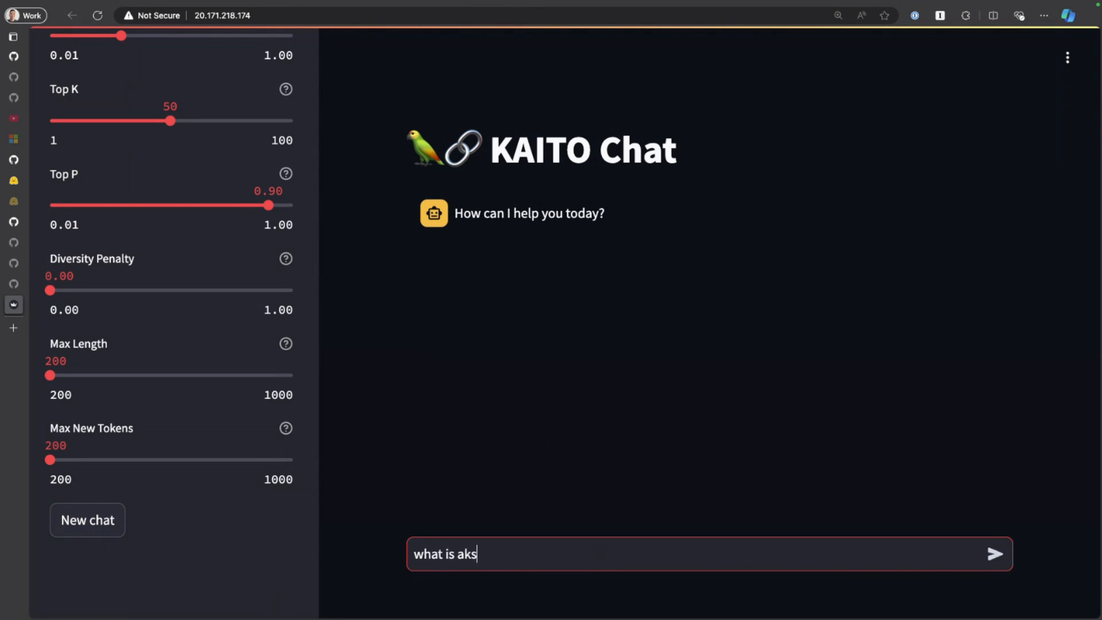
left_click(993, 553)
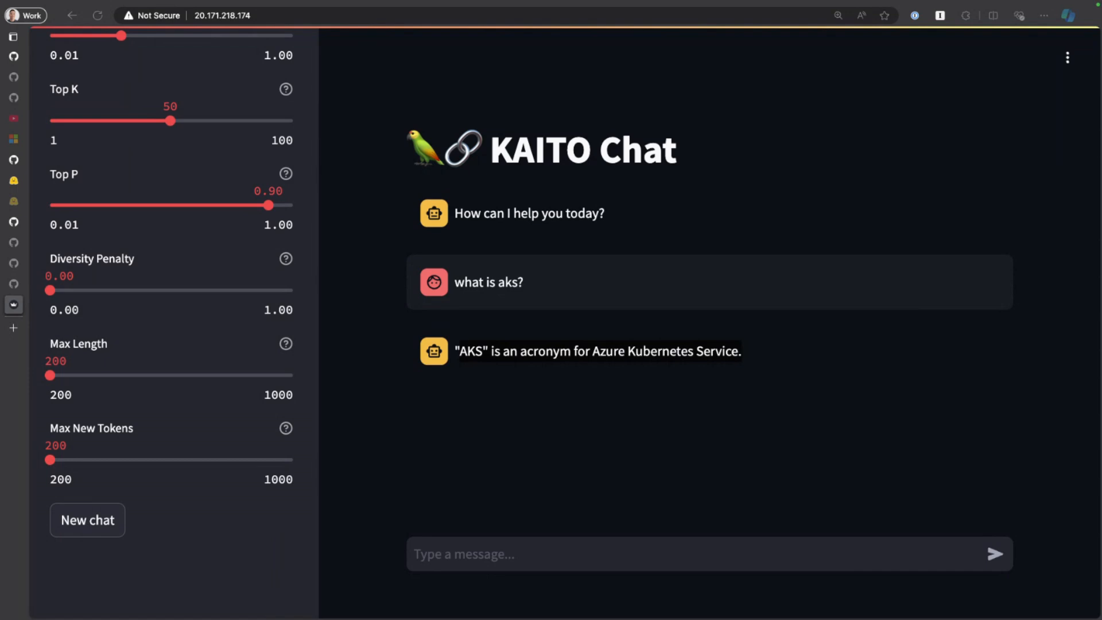
mouse_move(124, 322)
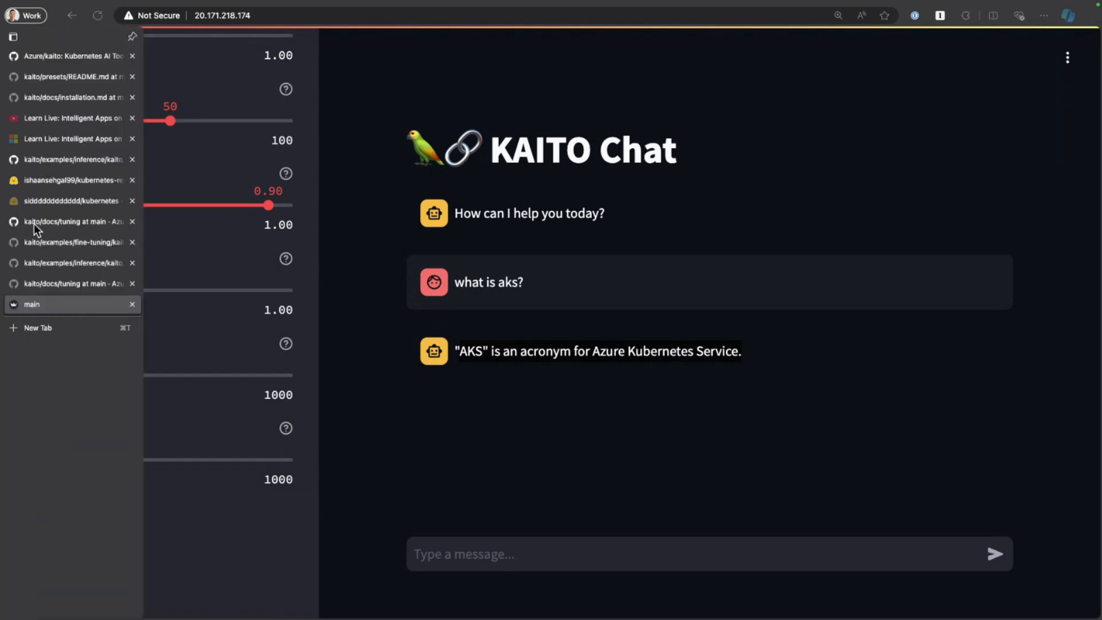
Step: Review the KAITO tuning docs' categorized key parameters, then return to the kaito repository page
left_click(66, 241)
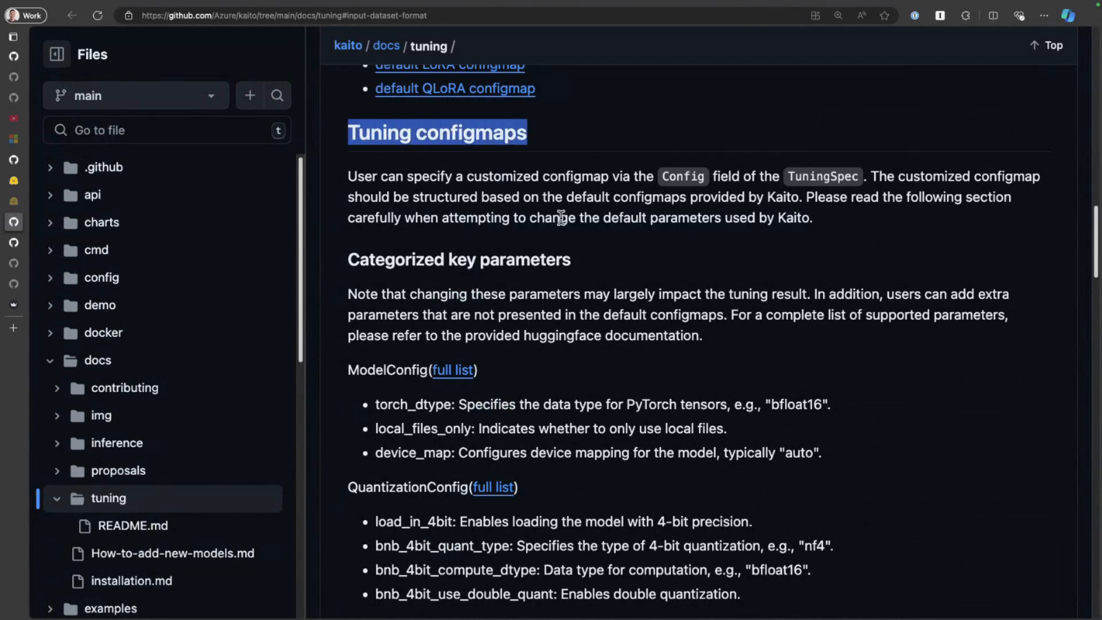
mouse_move(583, 272)
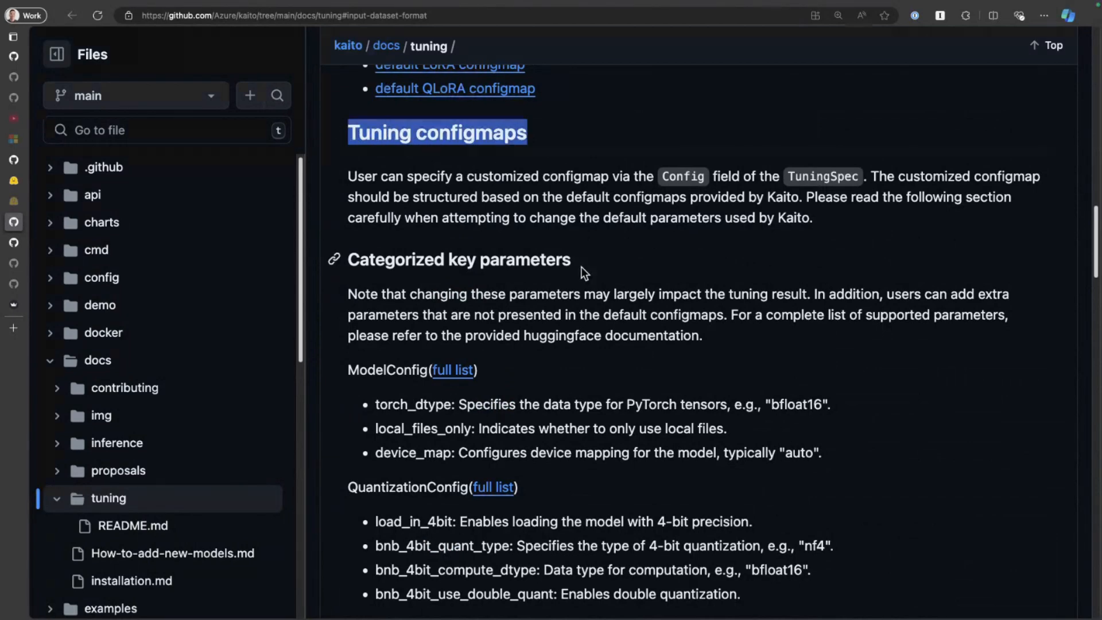
scroll("down", 3)
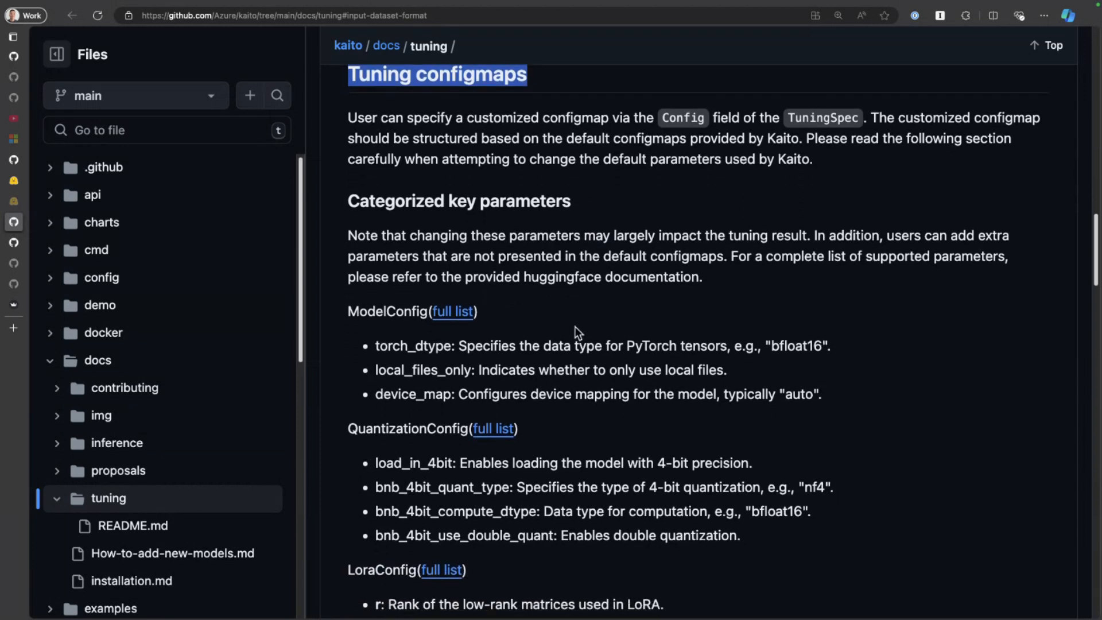
scroll("down", 3)
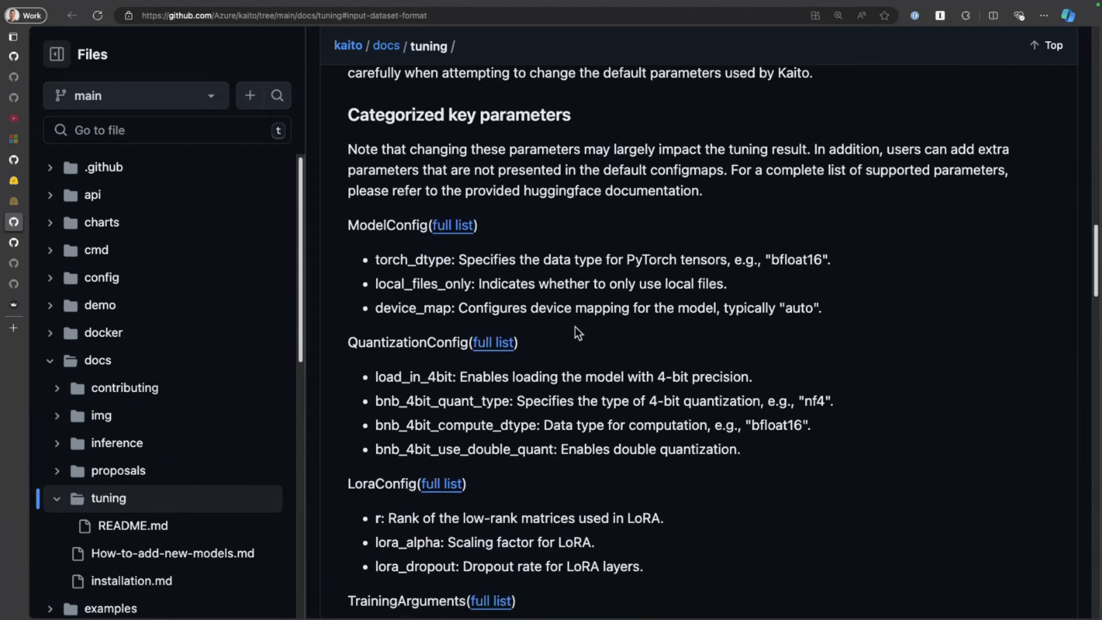
scroll("down", 3)
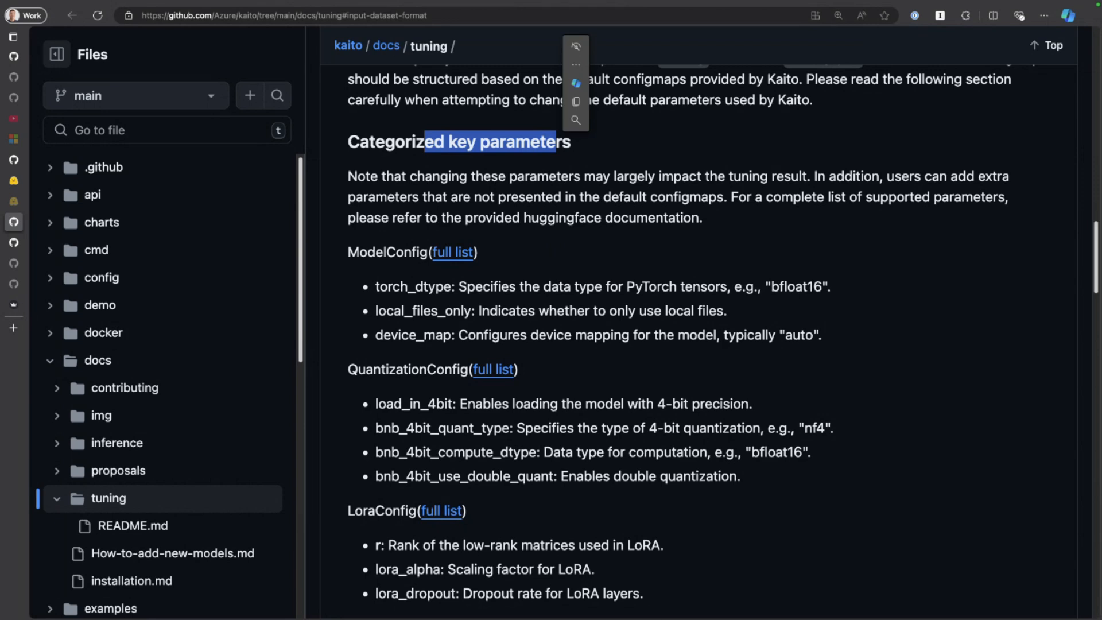
mouse_move(570, 366)
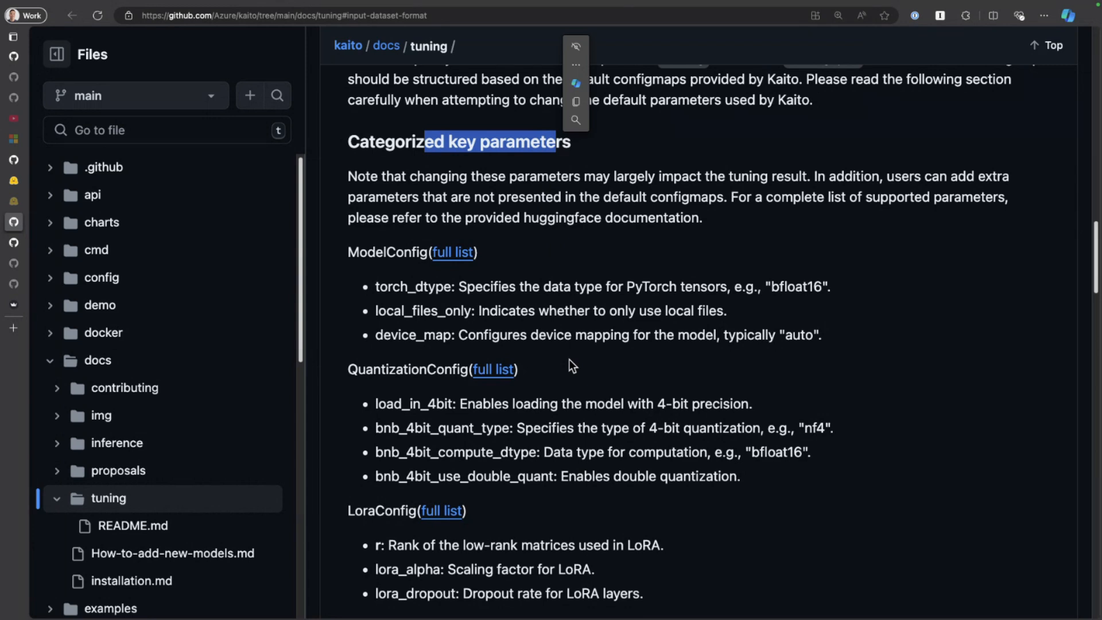
mouse_move(579, 337)
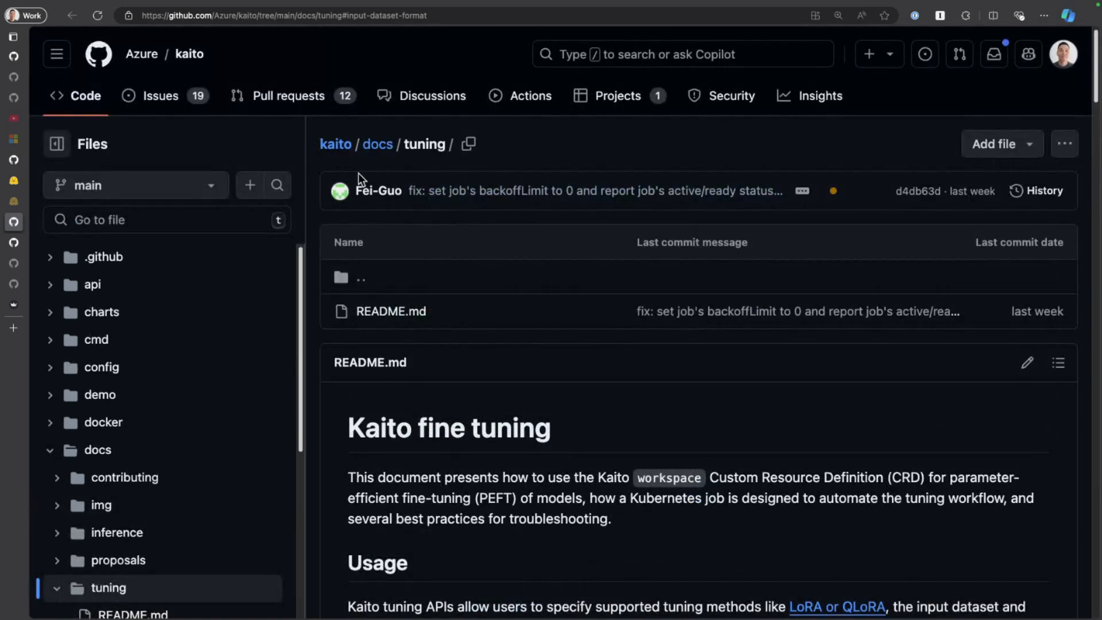
mouse_move(160, 96)
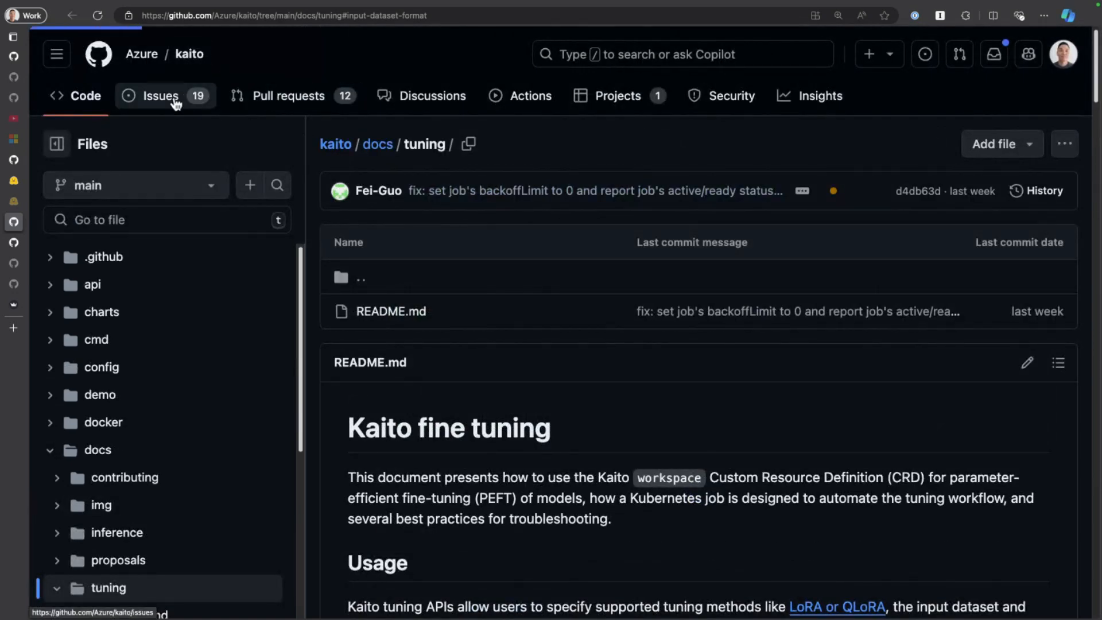
left_click(73, 16)
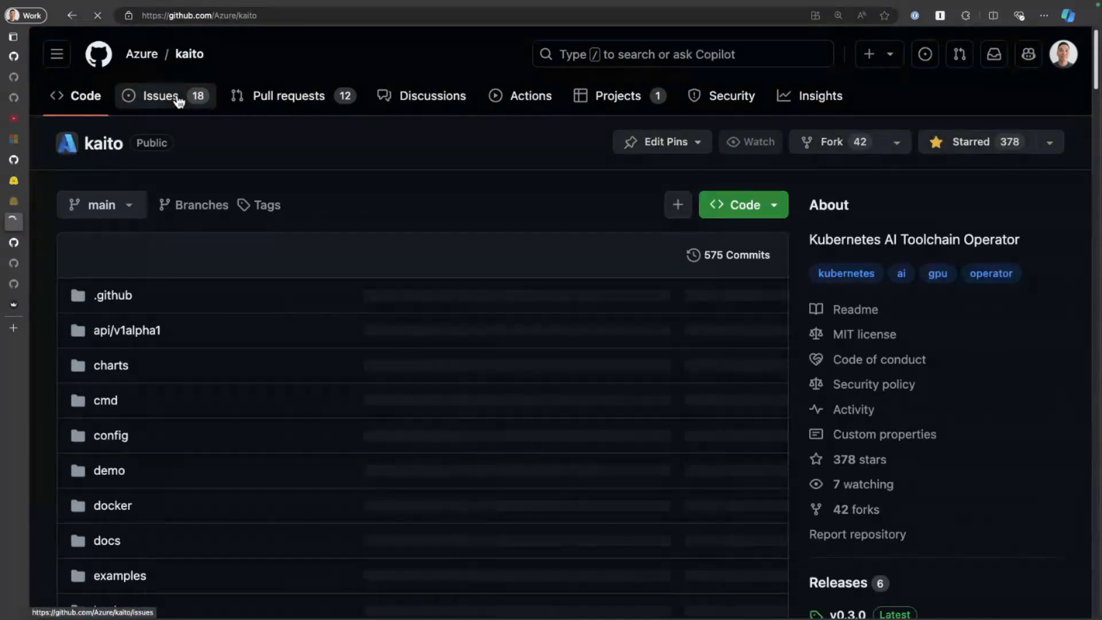